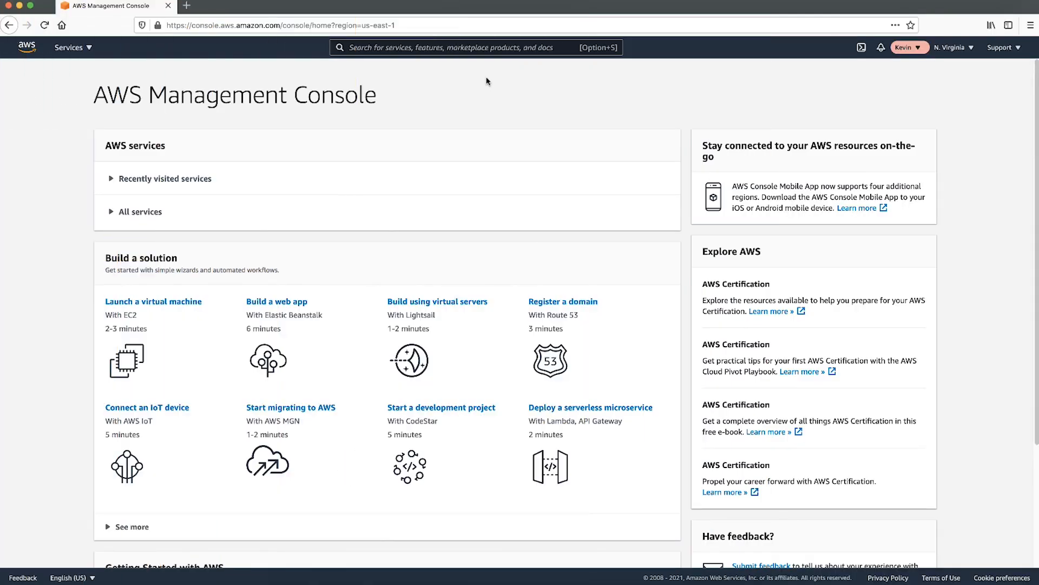
- Open Amazon RDS from the console search and show the Databases list with subnet-test-1
{"action": "type", "text": "rd"}
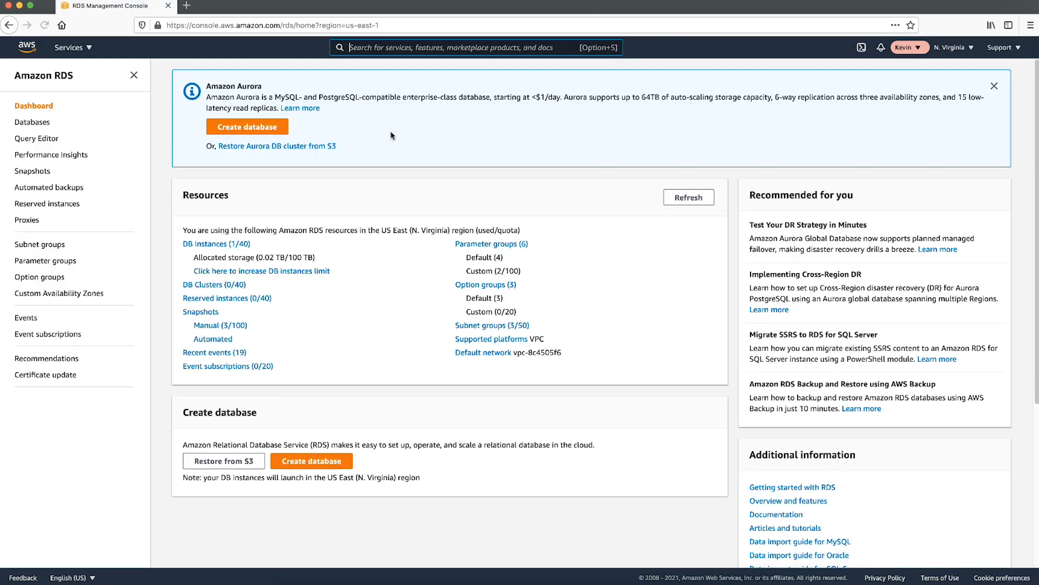
{"action": "left_click", "coordinate": [688, 197]}
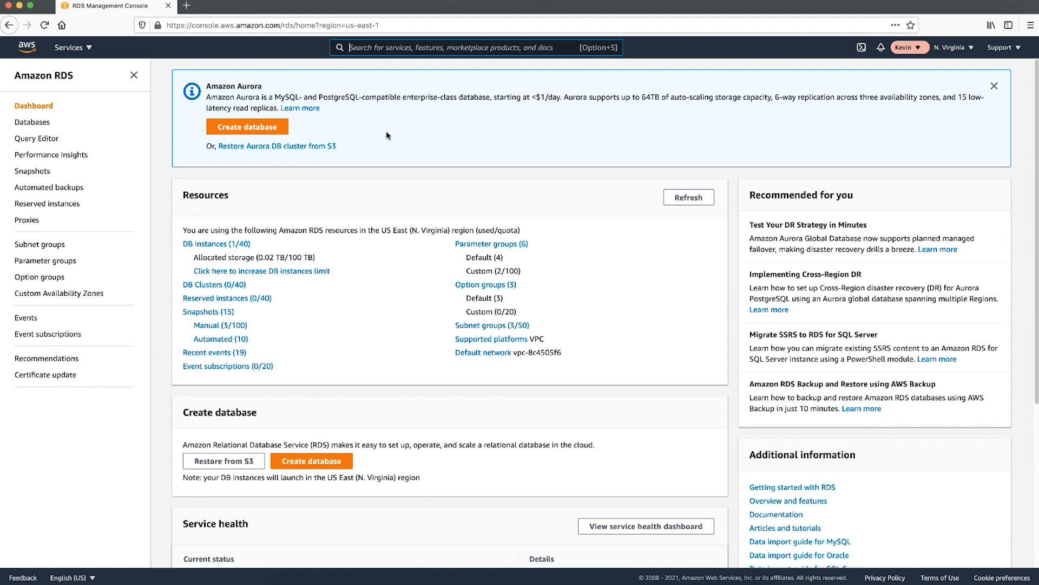
{"action": "left_click", "coordinate": [32, 122]}
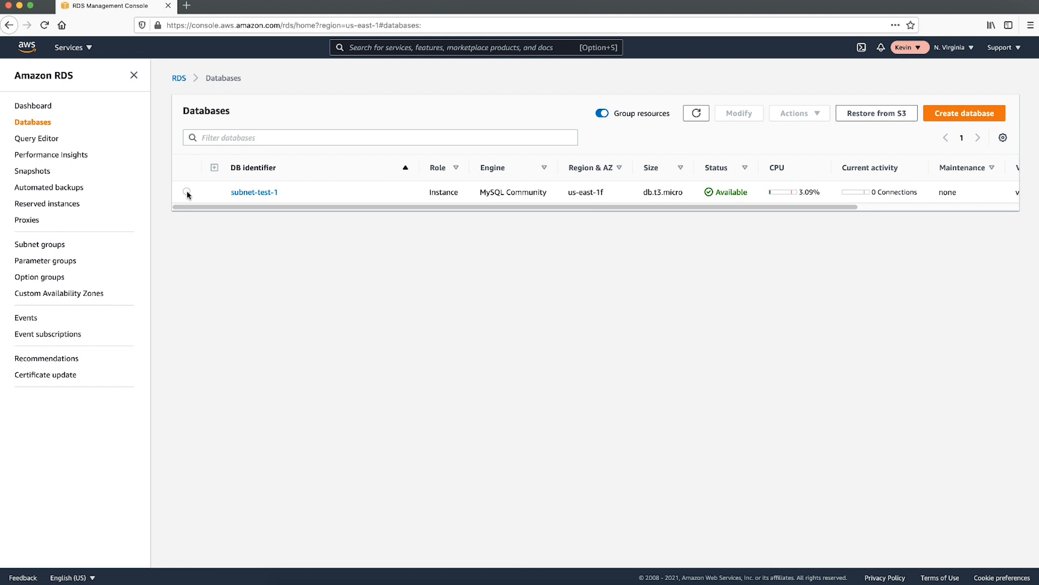
- Set subnet-test-1 to no standby instance and not publicly accessible
{"action": "left_click", "coordinate": [188, 191]}
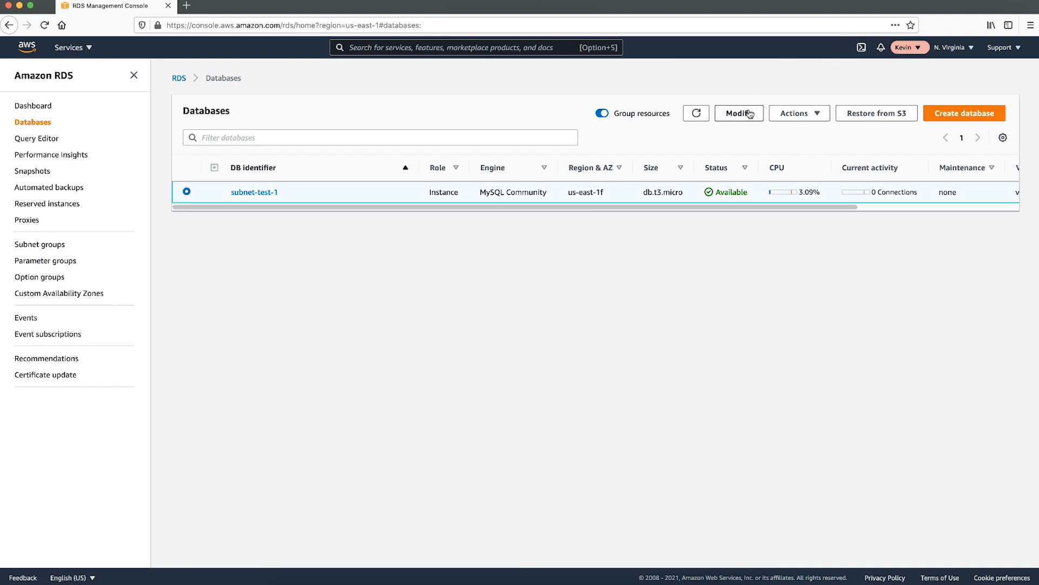
{"action": "left_click", "coordinate": [738, 113]}
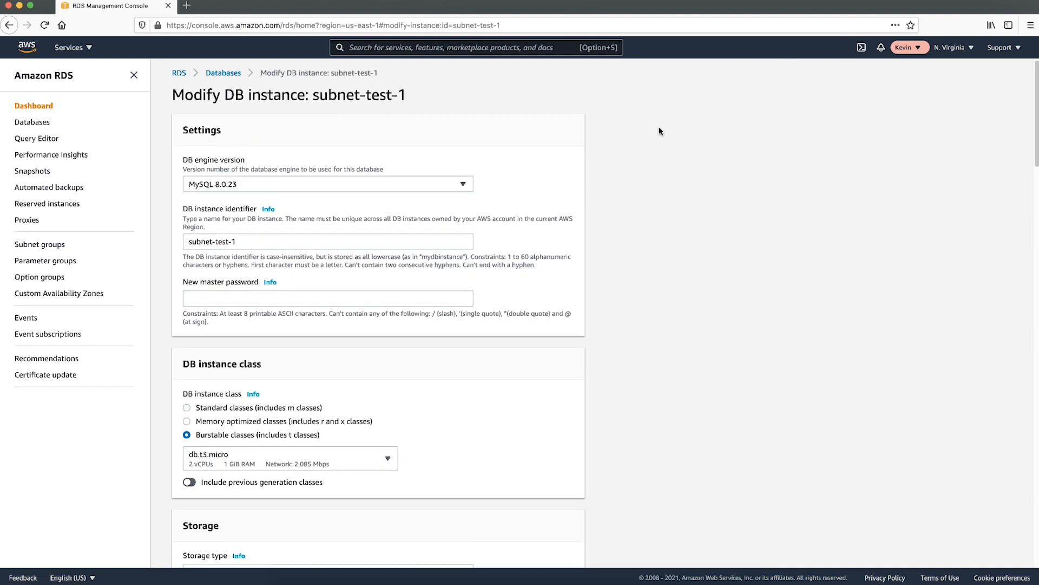
{"action": "scroll", "scroll_direction": "down", "scroll_amount": 3}
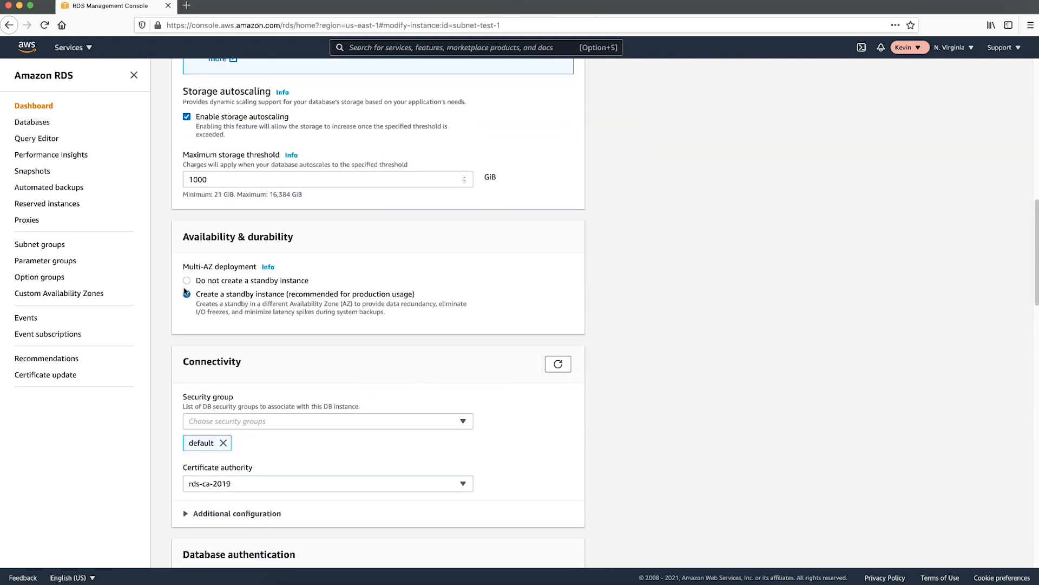
{"action": "left_click", "coordinate": [187, 278]}
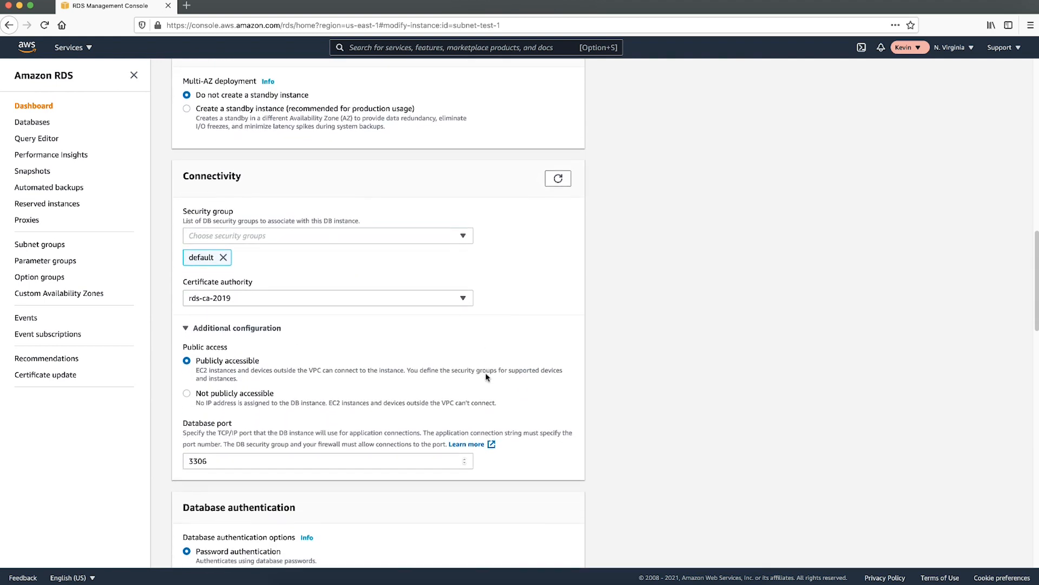
{"action": "left_click", "coordinate": [186, 392]}
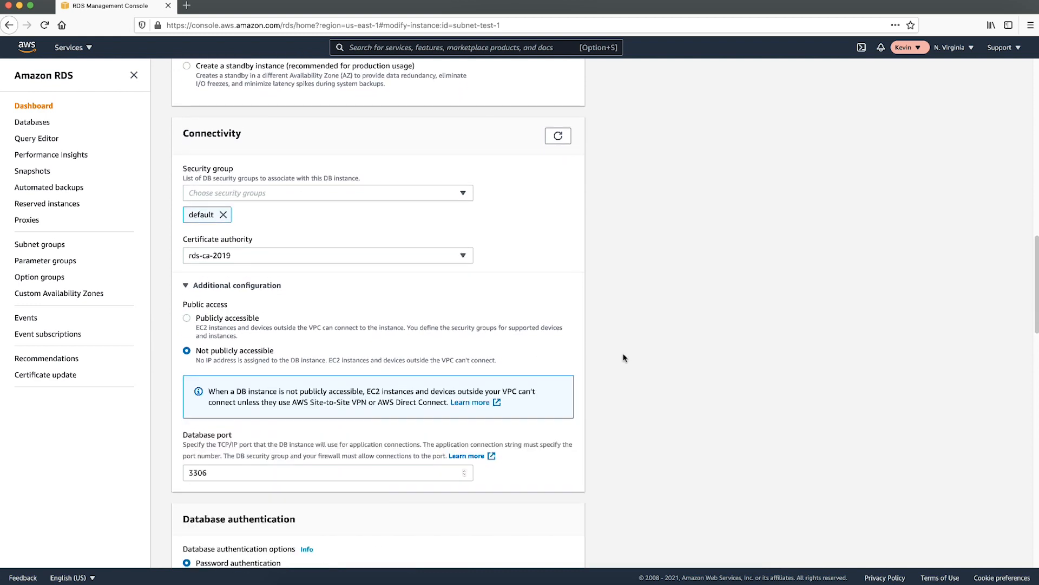
- Apply the subnet-test-1 modifications immediately and refresh the database list
{"action": "scroll", "scroll_direction": "down", "scroll_amount": 3}
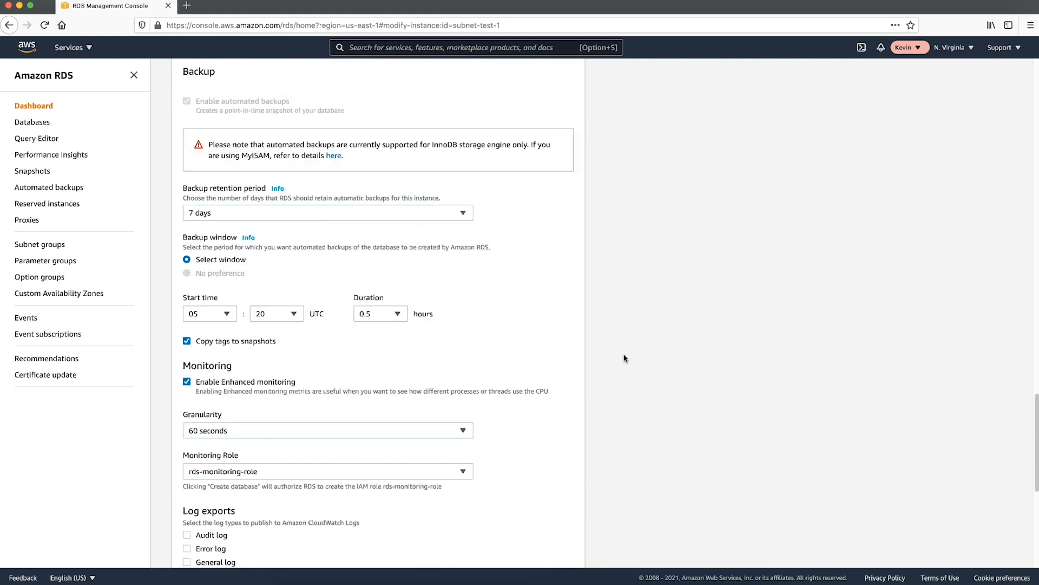
{"action": "scroll", "scroll_direction": "down", "scroll_amount": 3}
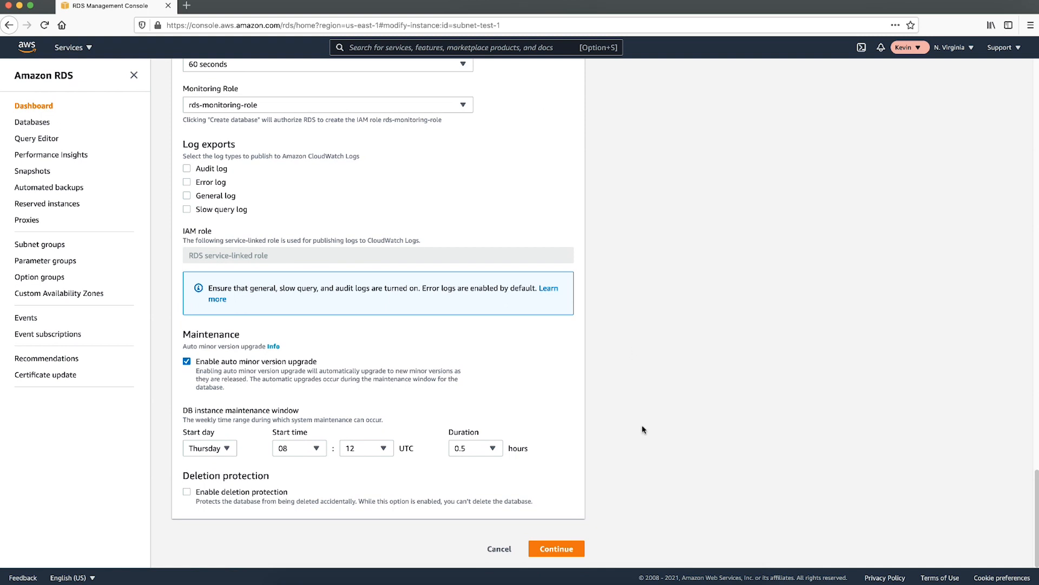
{"action": "mouse_move", "coordinate": [603, 525]}
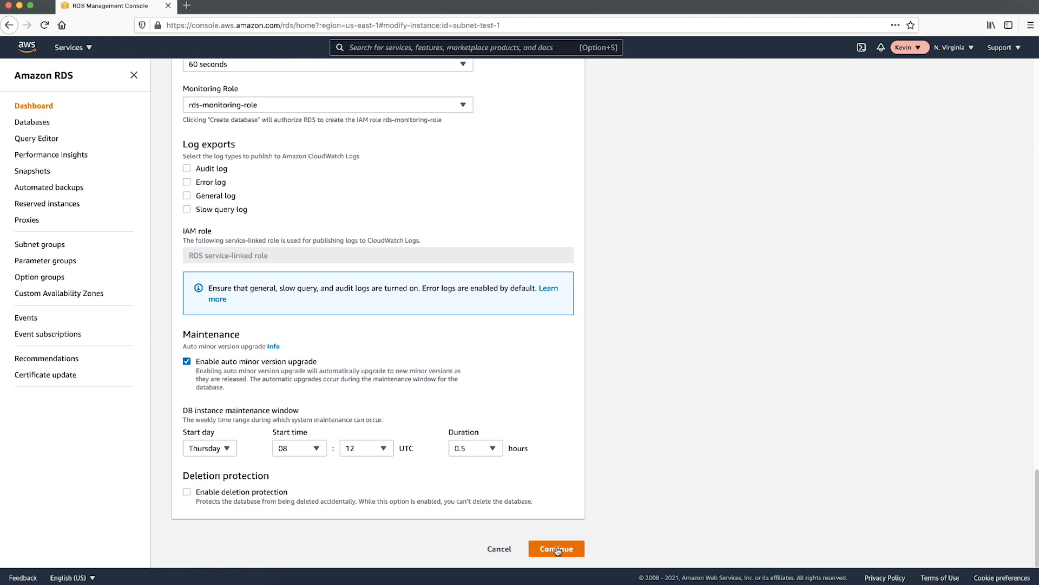
{"action": "left_click", "coordinate": [556, 549]}
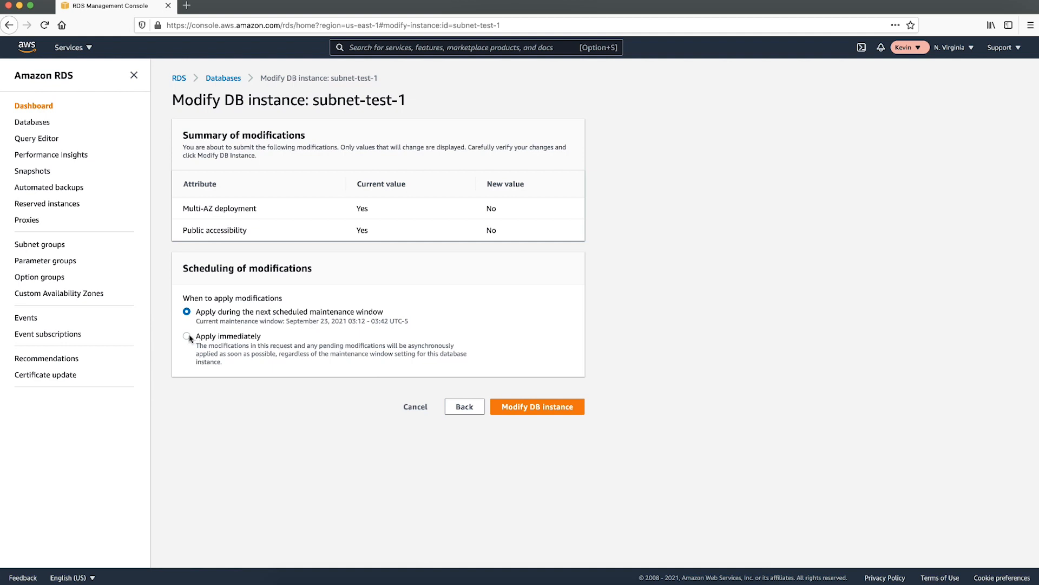
{"action": "left_click", "coordinate": [187, 336]}
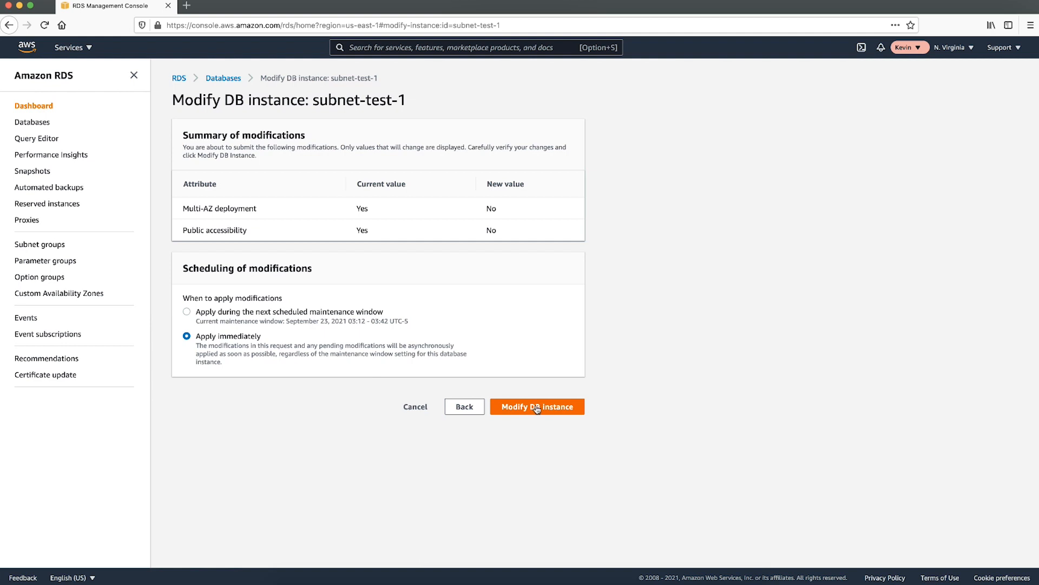
{"action": "left_click", "coordinate": [537, 406]}
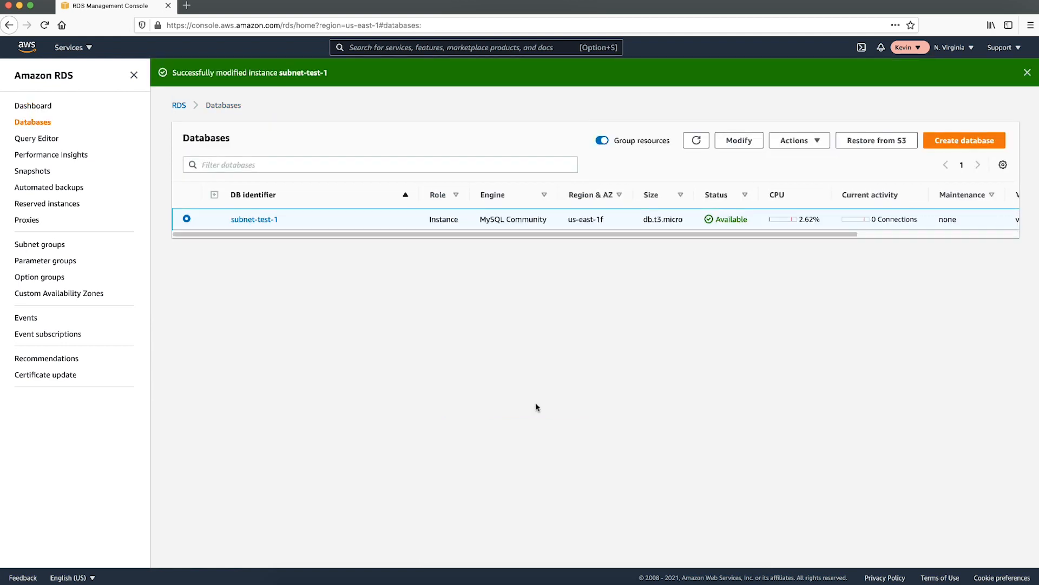
{"action": "left_click", "coordinate": [696, 139]}
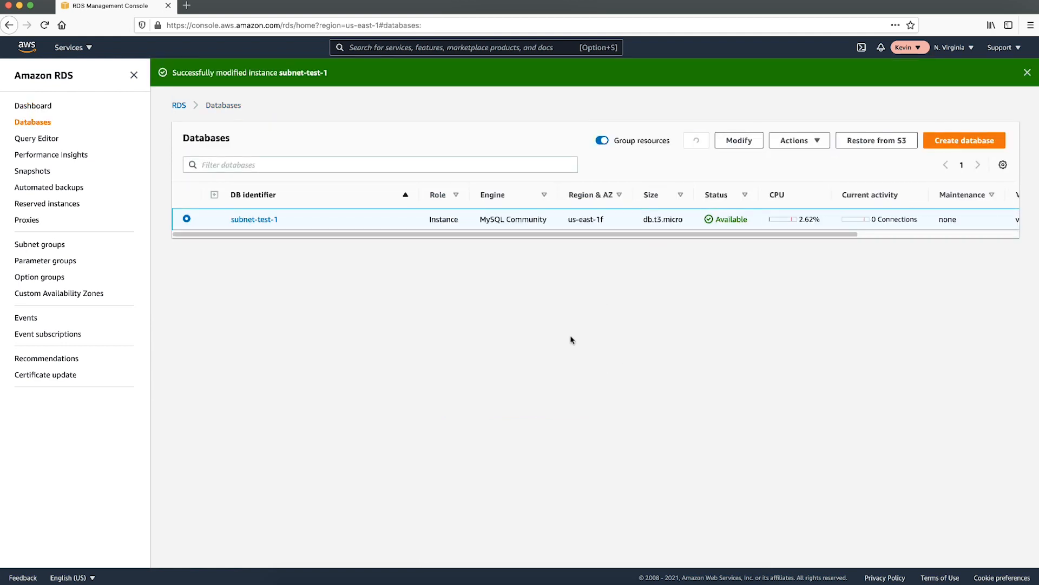
- Run dig on the subnet-test-1 endpoint, confirming it resolves to private 10.0.0.199
{"action": "left_click", "coordinate": [696, 140]}
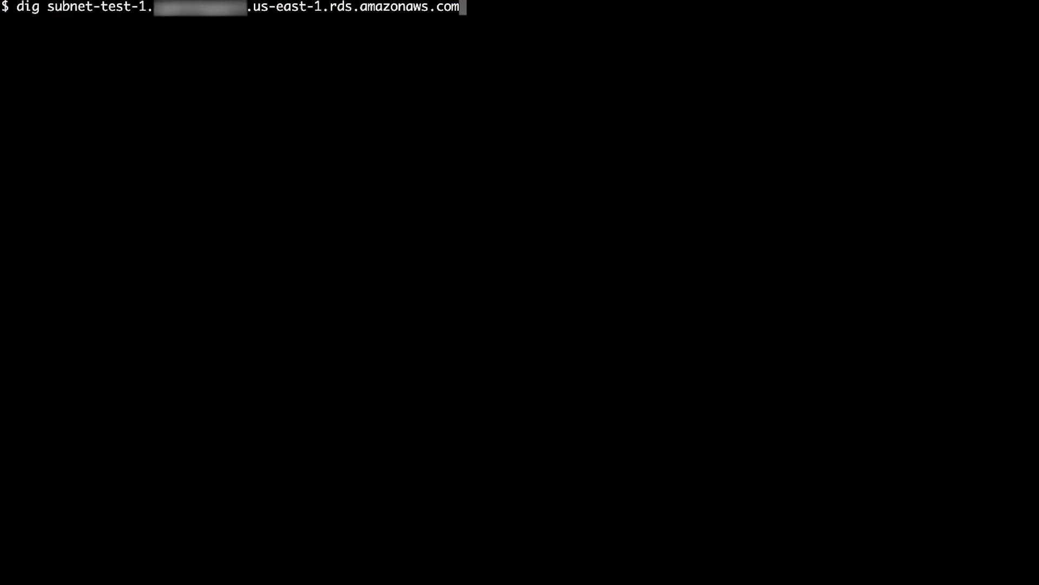
{"action": "key", "text": "Return"}
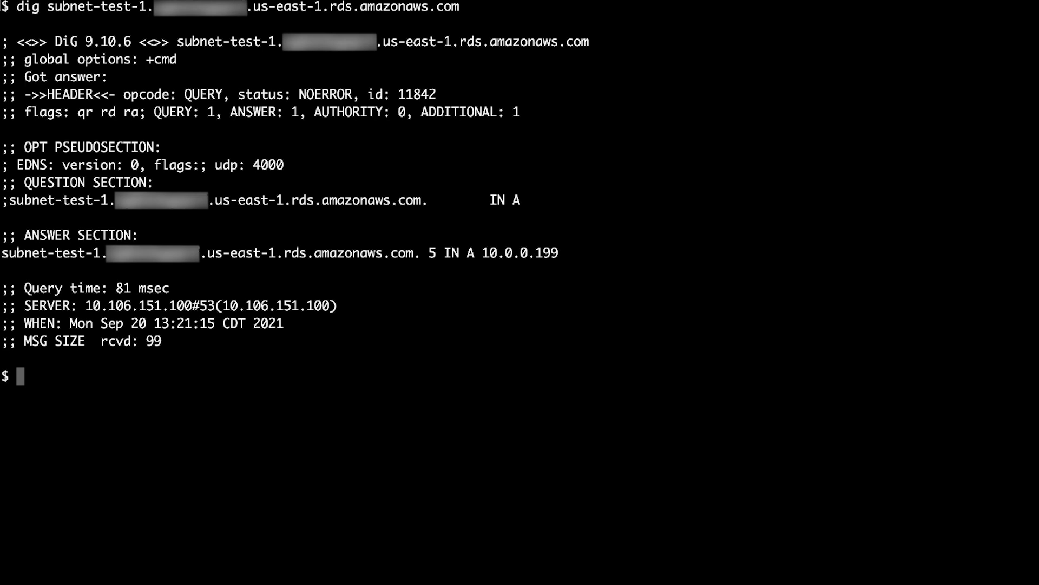
{"action": "double_click", "coordinate": [521, 252]}
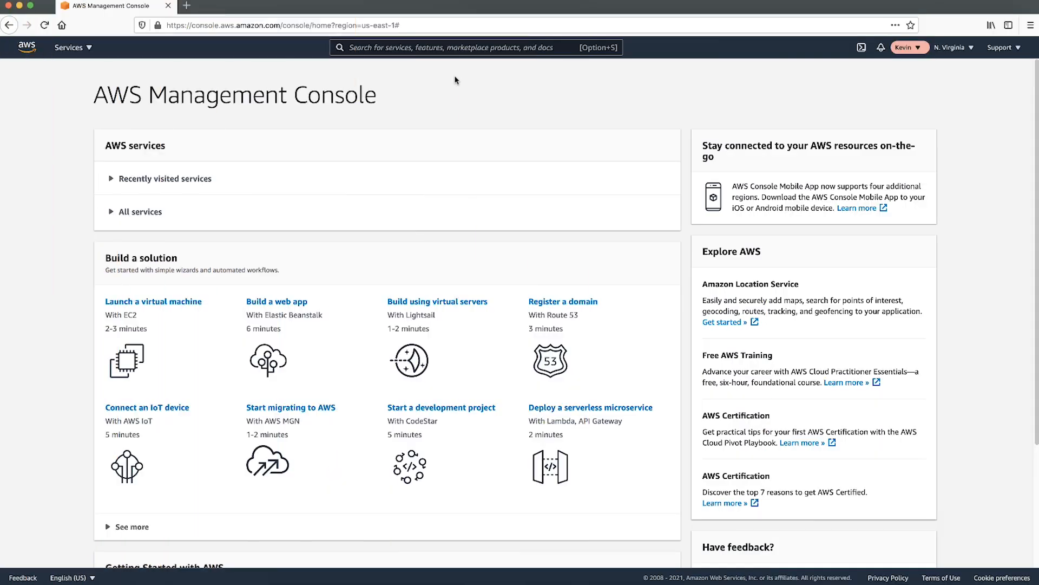
- Open the RDS Subnet groups list from the console search
{"action": "type", "text": "rds"}
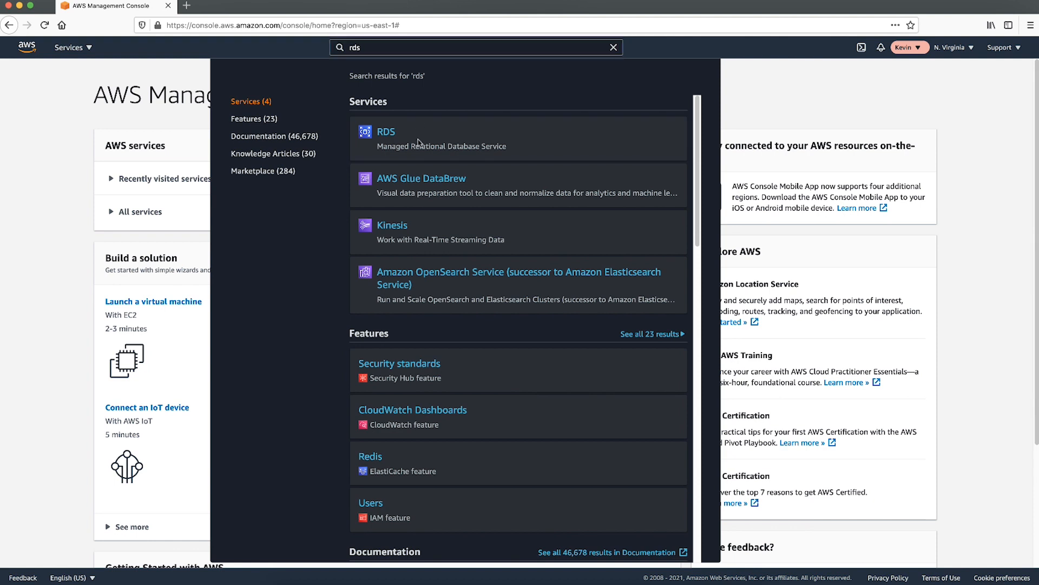
{"action": "left_click", "coordinate": [384, 131]}
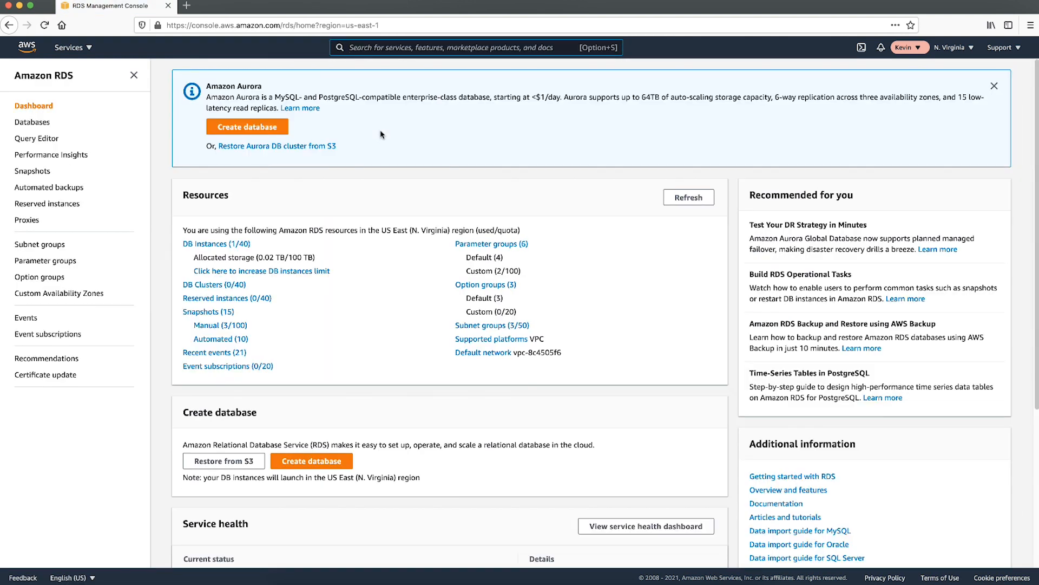
{"action": "left_click", "coordinate": [40, 245]}
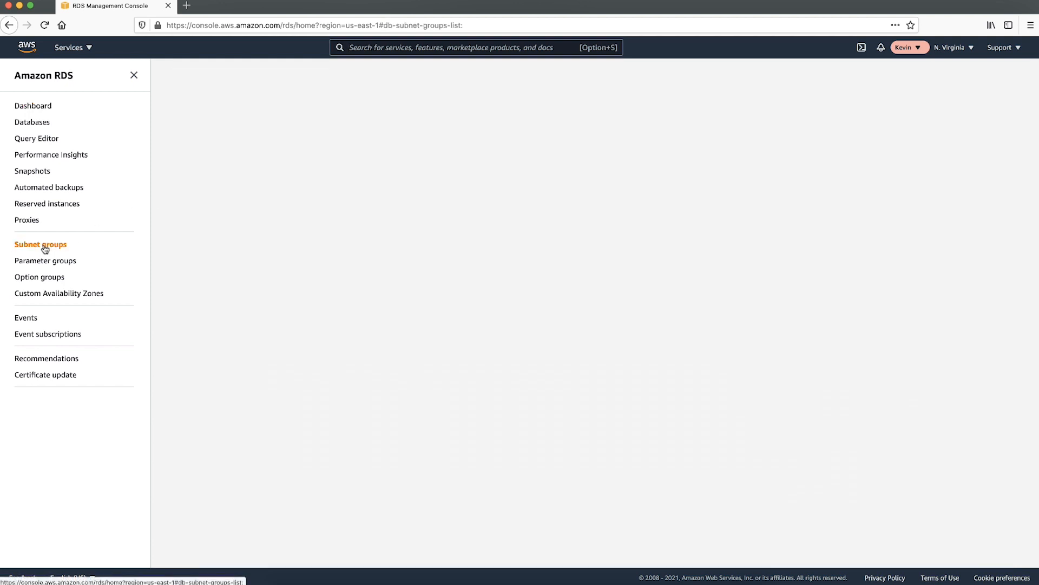
{"action": "left_click", "coordinate": [41, 244]}
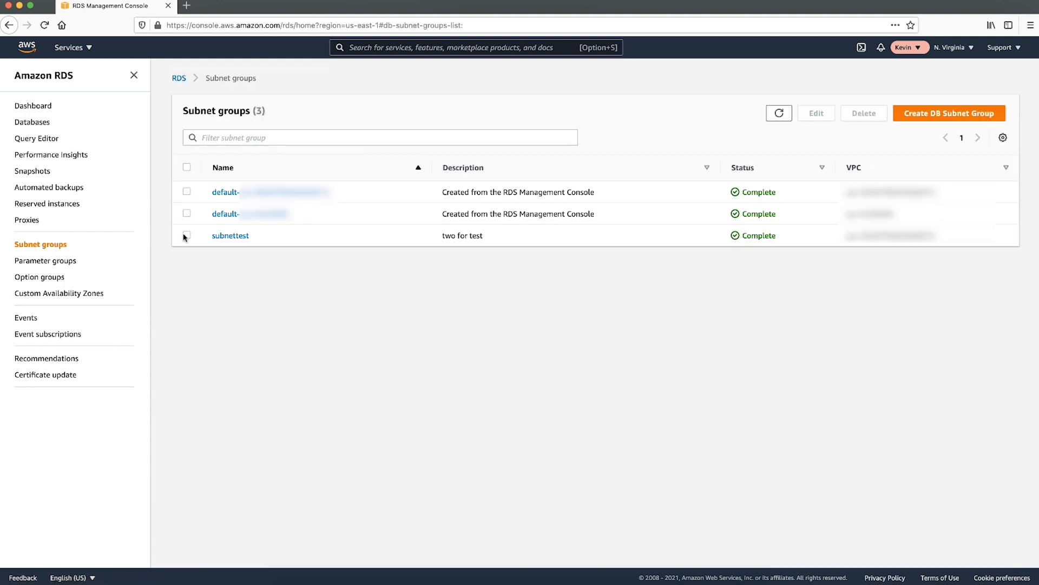
- Add the us-east-1b subnet 10.0.1.0/24 to subnettest and save
{"action": "left_click", "coordinate": [186, 236]}
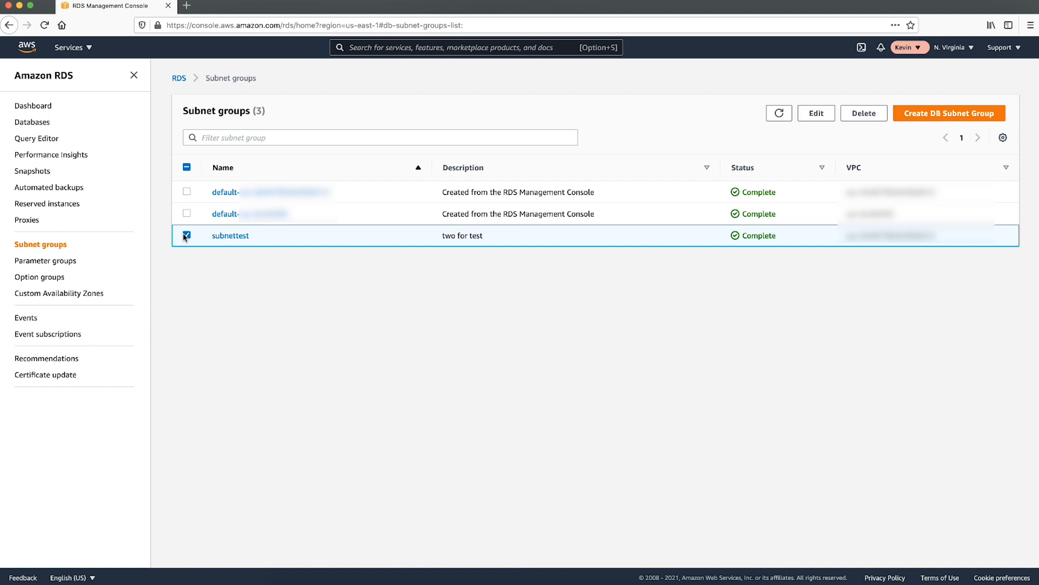
{"action": "left_click", "coordinate": [816, 113]}
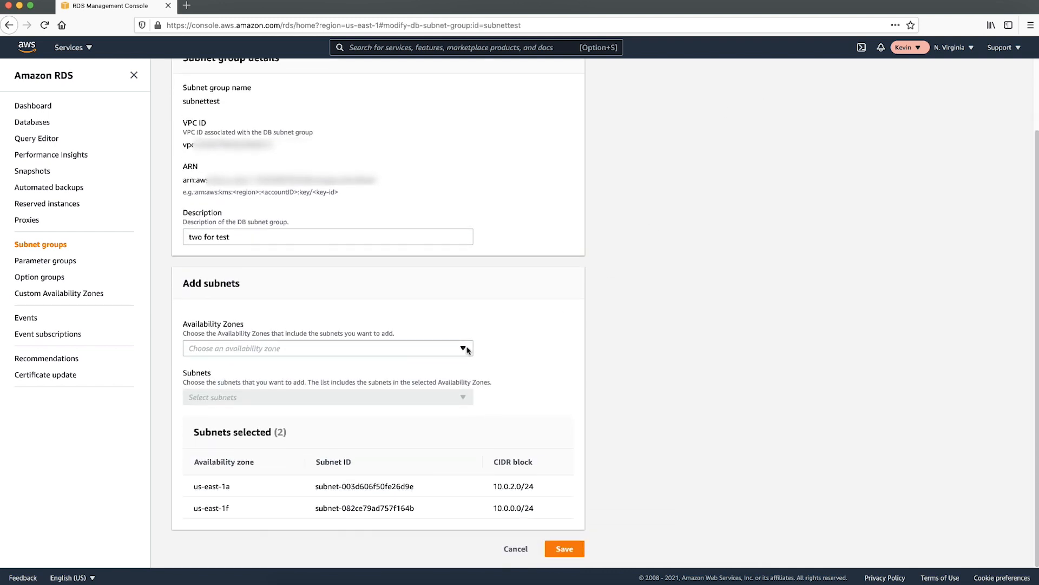
{"action": "left_click", "coordinate": [462, 348]}
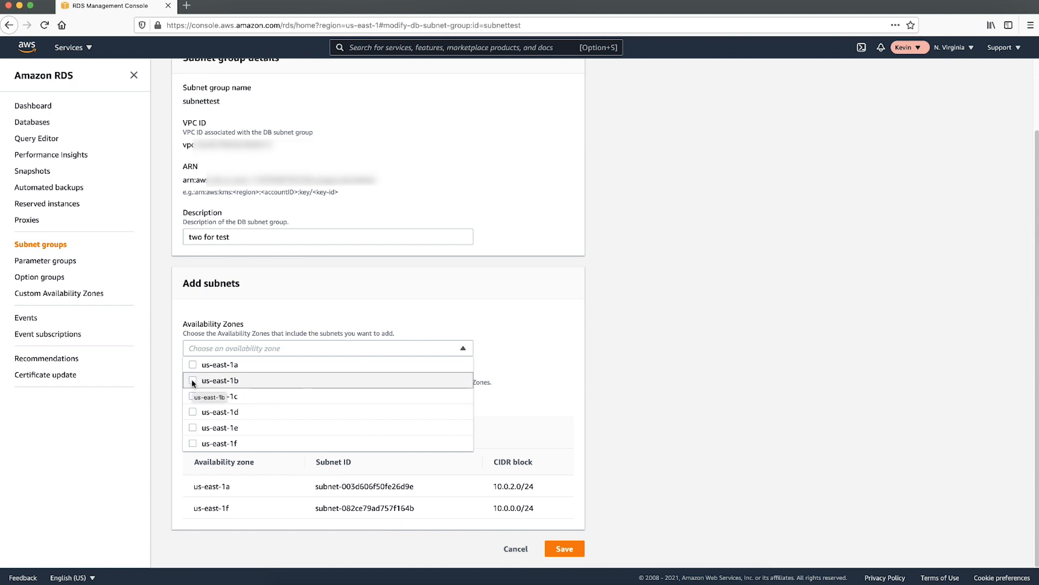
{"action": "left_click", "coordinate": [219, 380]}
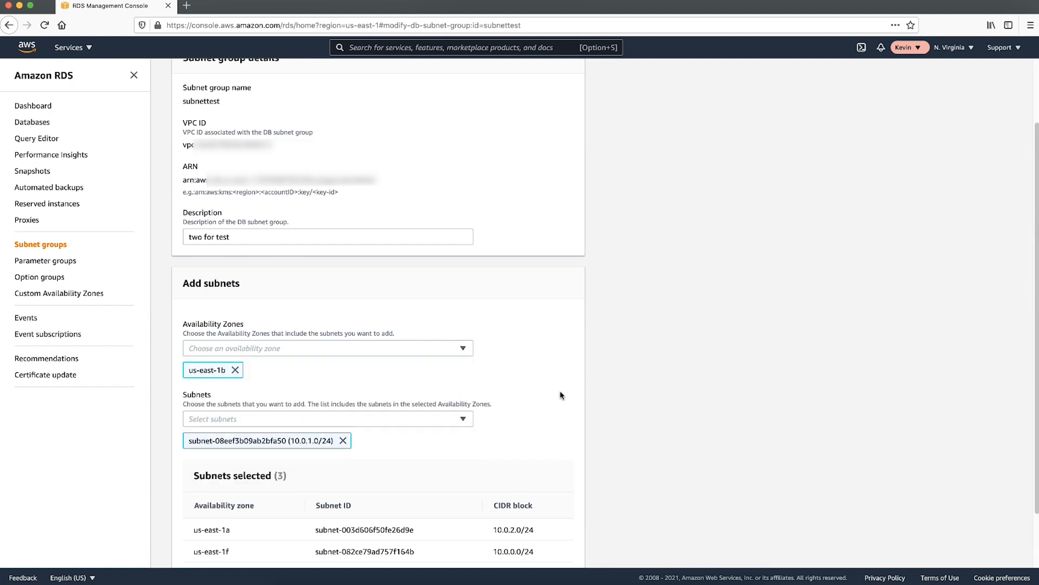
{"action": "scroll", "scroll_direction": "down", "scroll_amount": 3}
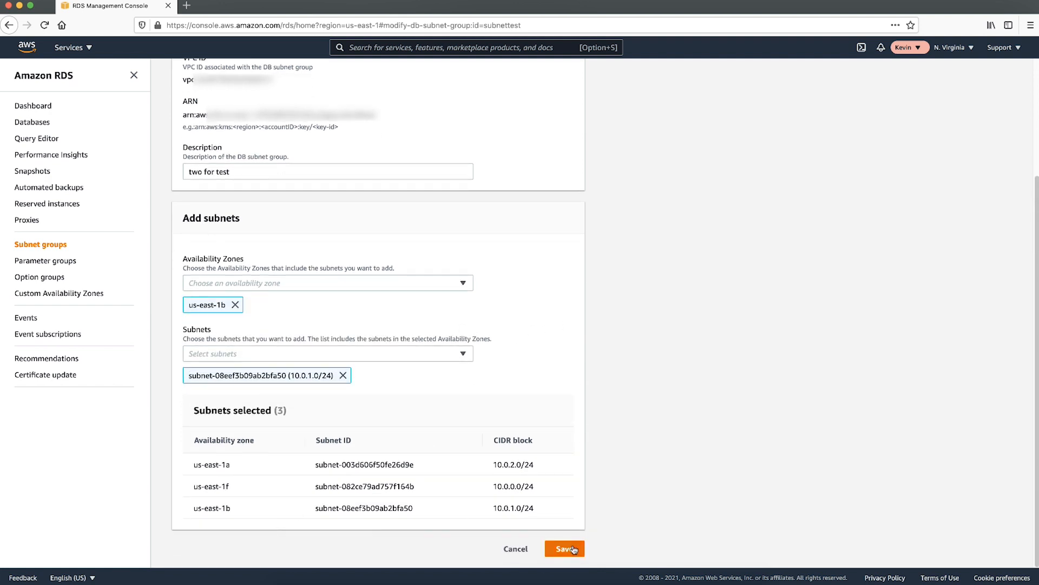
{"action": "left_click", "coordinate": [564, 548]}
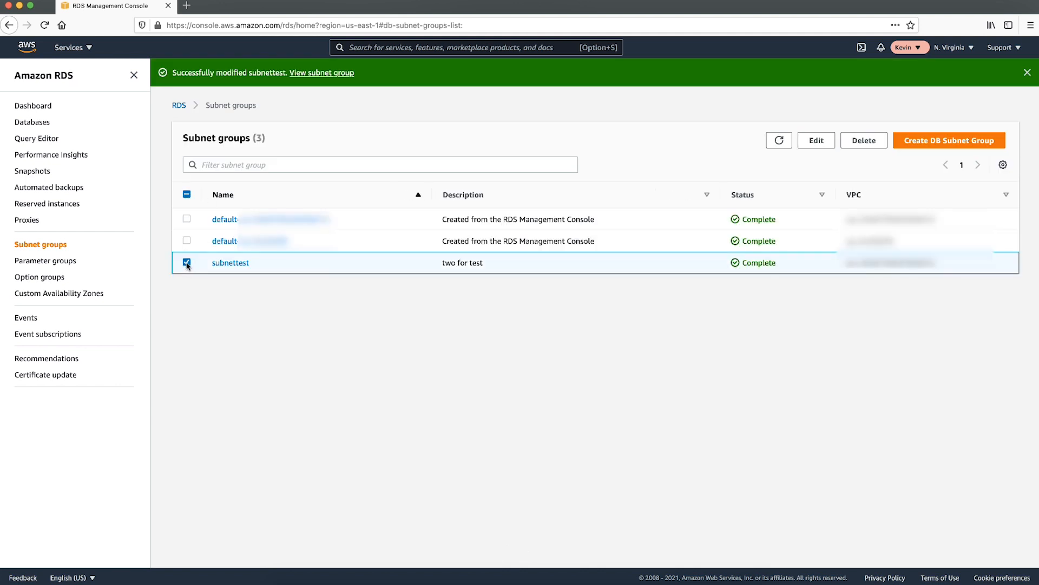
- Remove us-east-1b from subnettest, saving only us-east-1a and us-east-1f subnets, then return home
{"action": "left_click", "coordinate": [816, 140]}
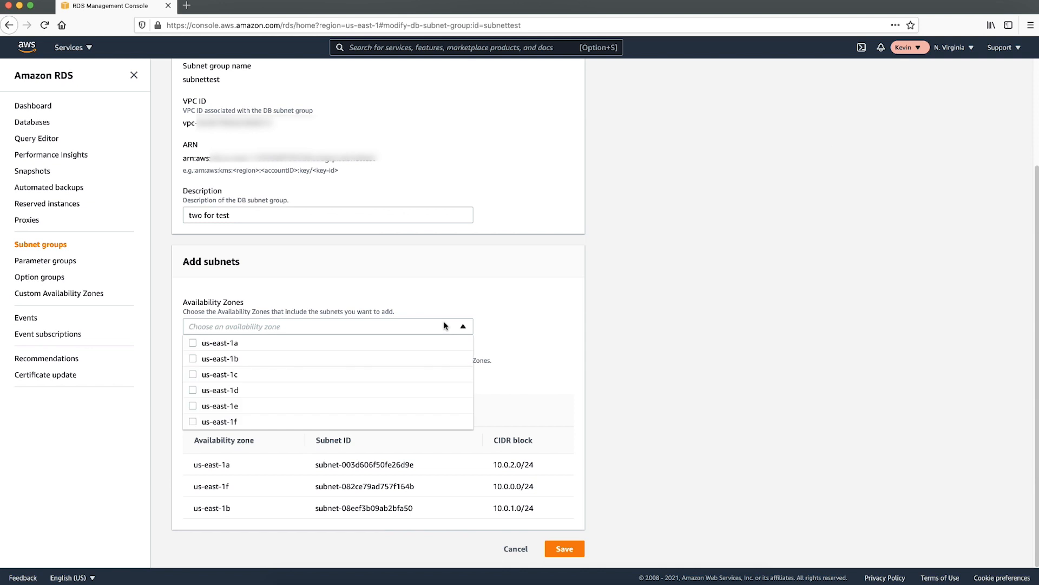
{"action": "left_click", "coordinate": [218, 358]}
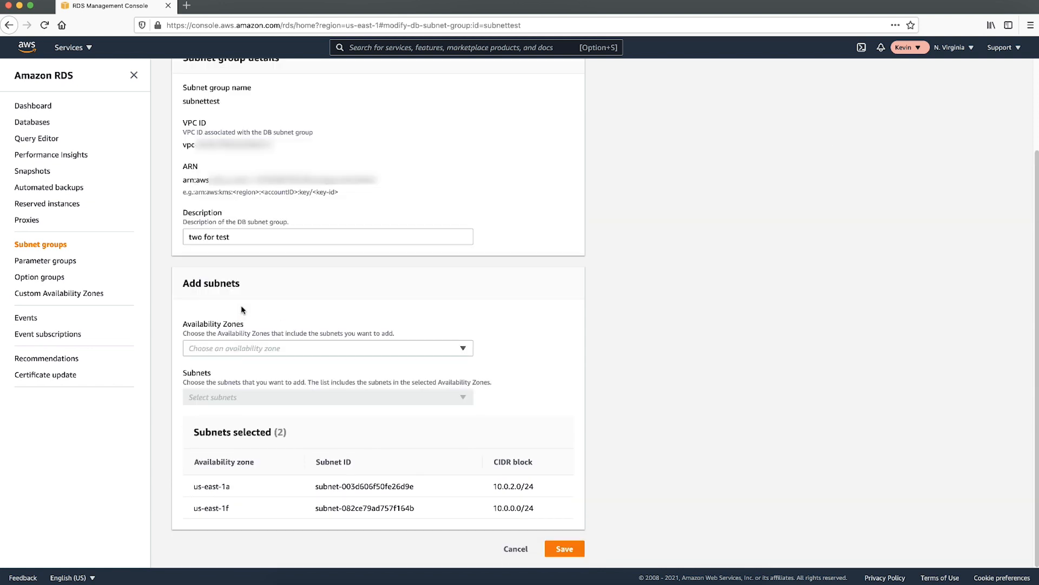
{"action": "left_click", "coordinate": [564, 549]}
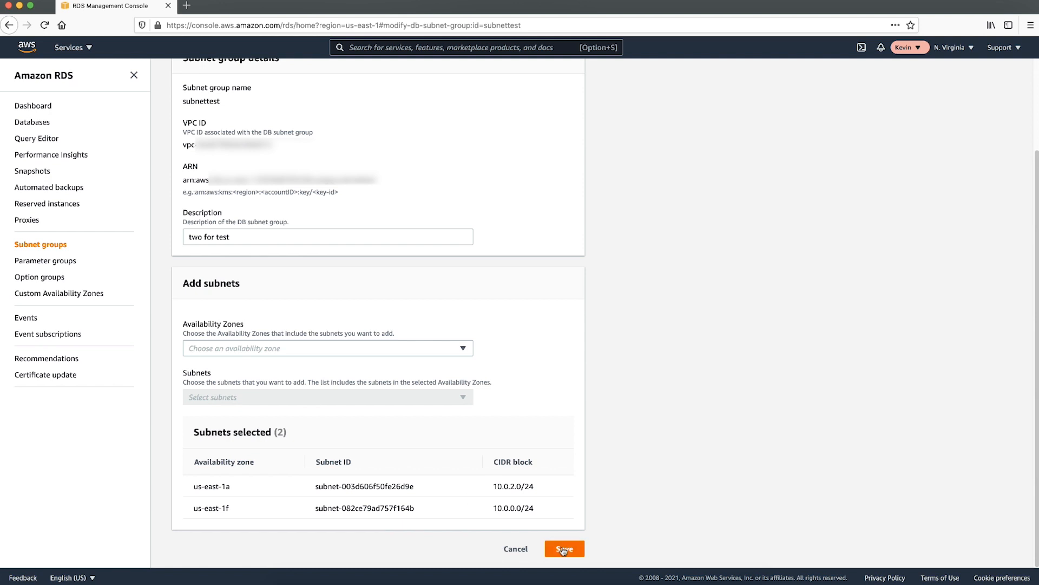
{"action": "left_click", "coordinate": [564, 548]}
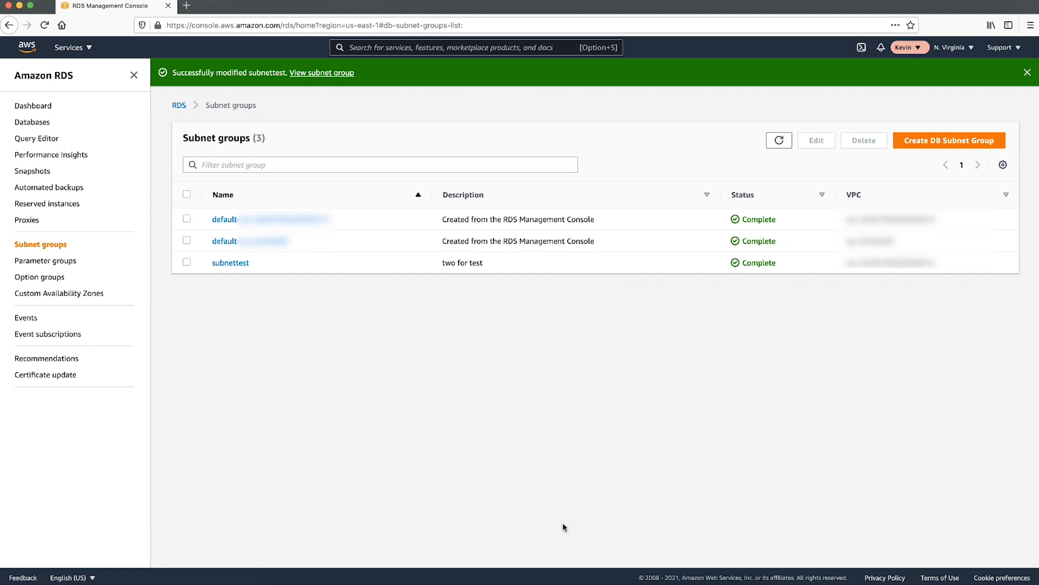
{"action": "left_click", "coordinate": [27, 48]}
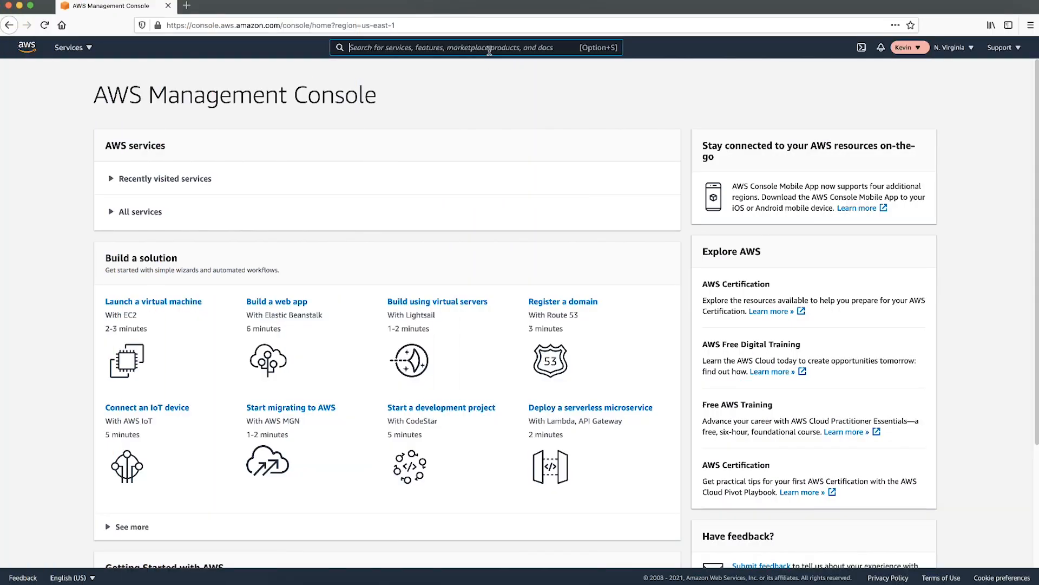
- Open the Modify DB instance page for subnet-test-1 from the RDS Databases list
{"action": "type", "text": "rds"}
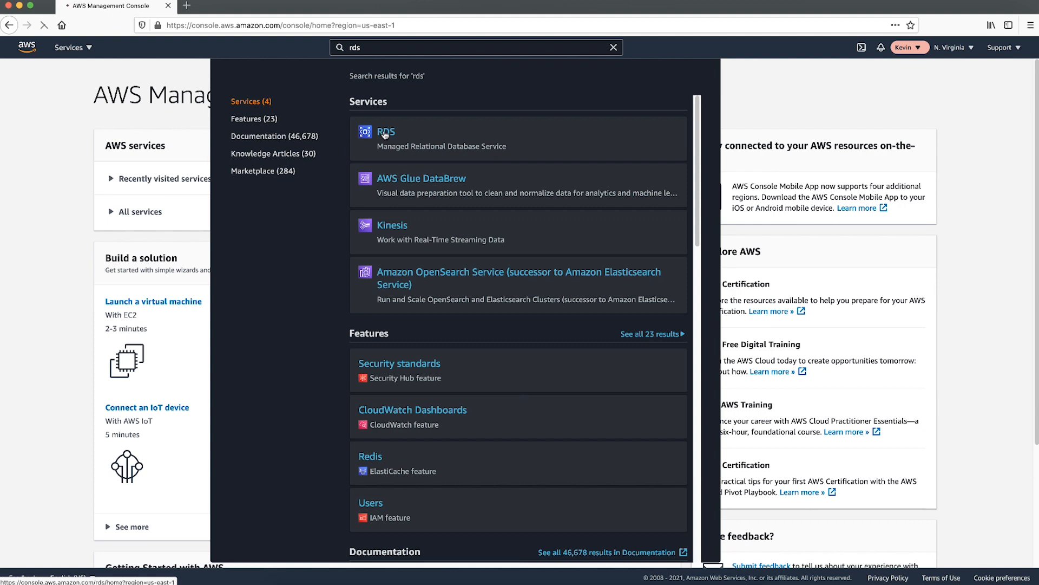
{"action": "left_click", "coordinate": [386, 131]}
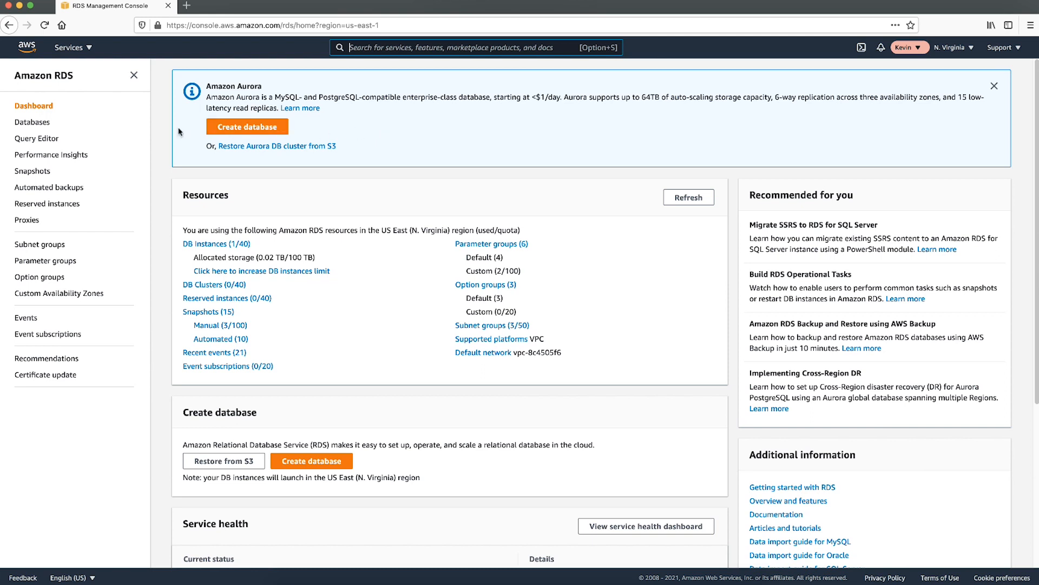
{"action": "left_click", "coordinate": [31, 122]}
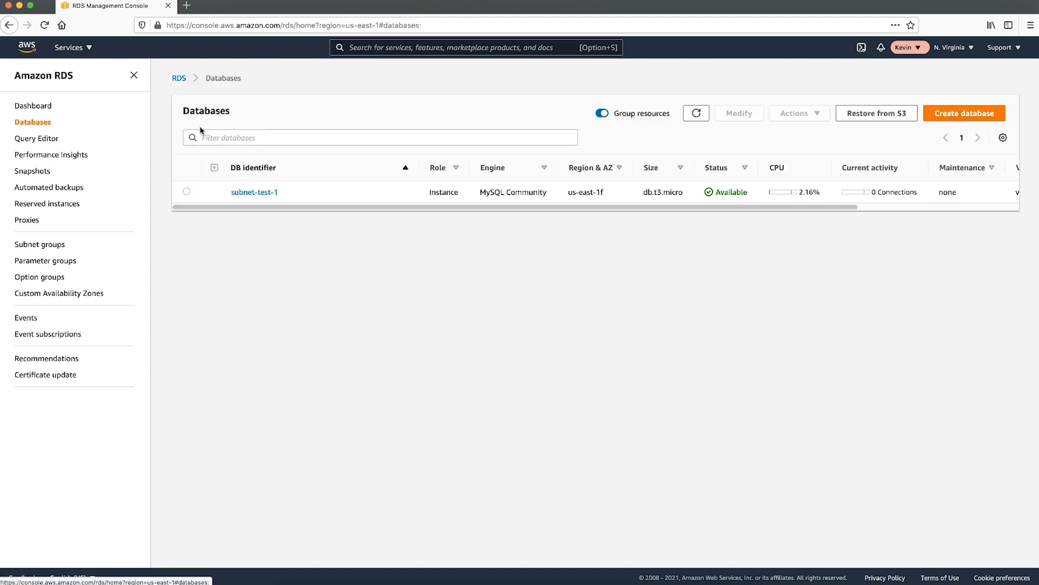
{"action": "left_click", "coordinate": [187, 192]}
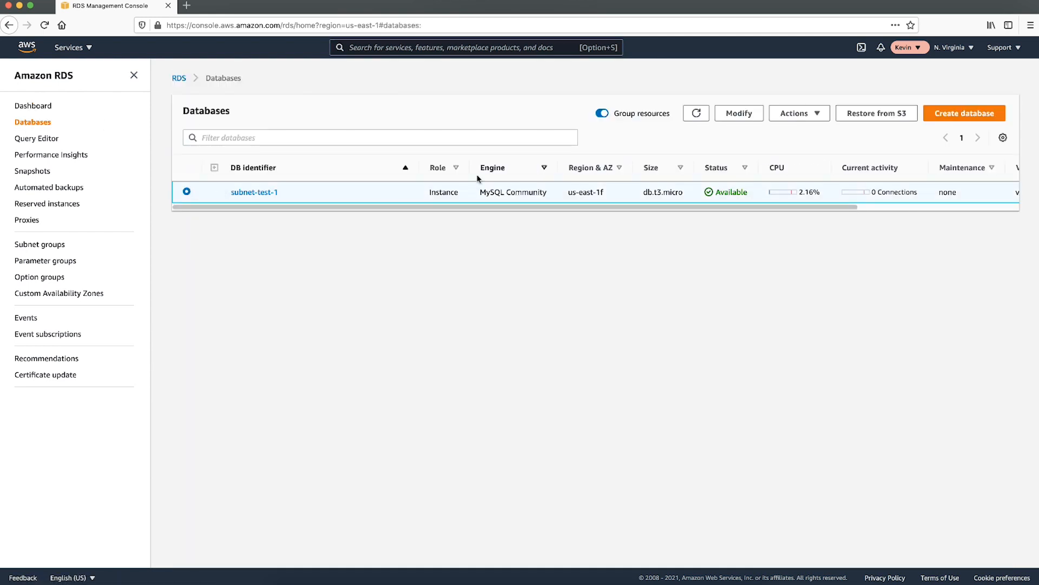
{"action": "left_click", "coordinate": [739, 112]}
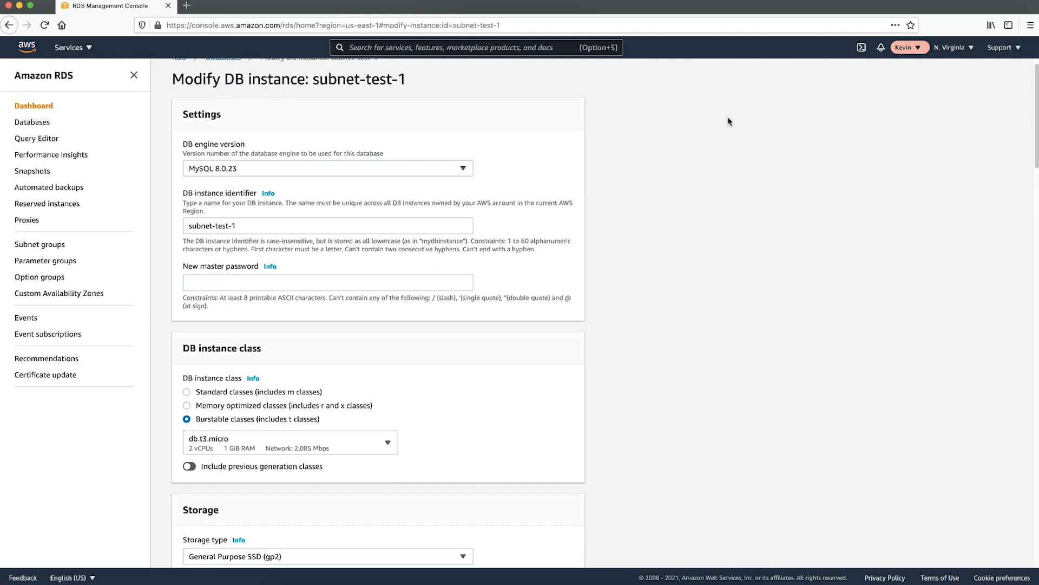
- Set subnet-test-1 Multi-AZ deployment to create a standby instance
{"action": "scroll", "scroll_direction": "down", "scroll_amount": 3}
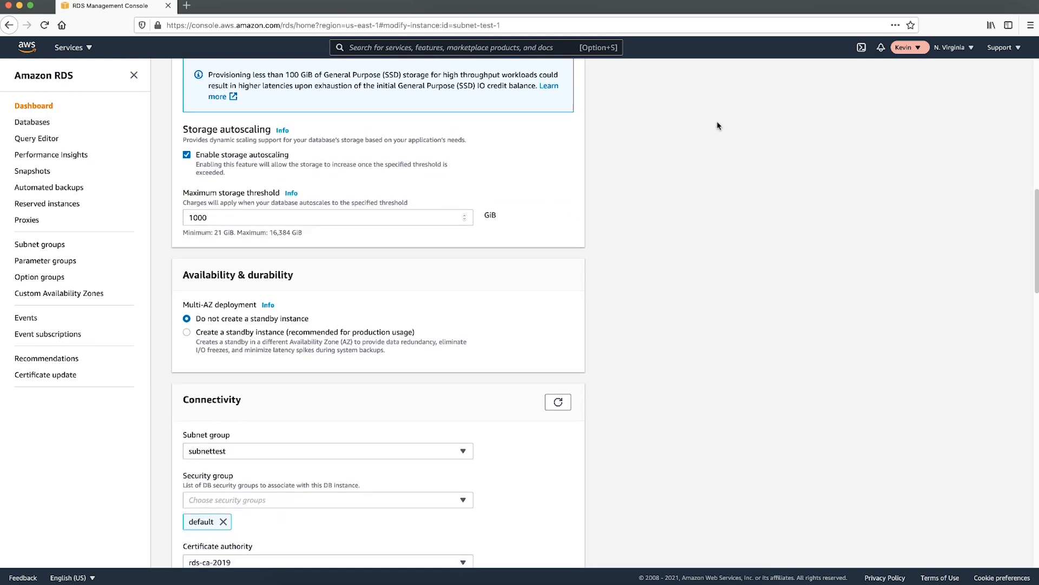
{"action": "left_click", "coordinate": [187, 331]}
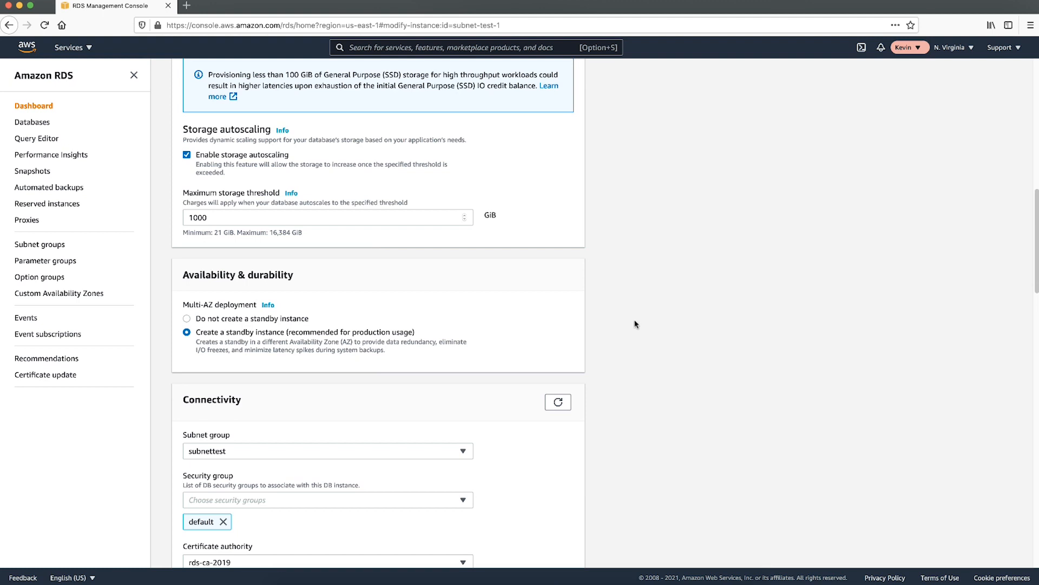
{"action": "scroll", "scroll_direction": "down", "scroll_amount": 3}
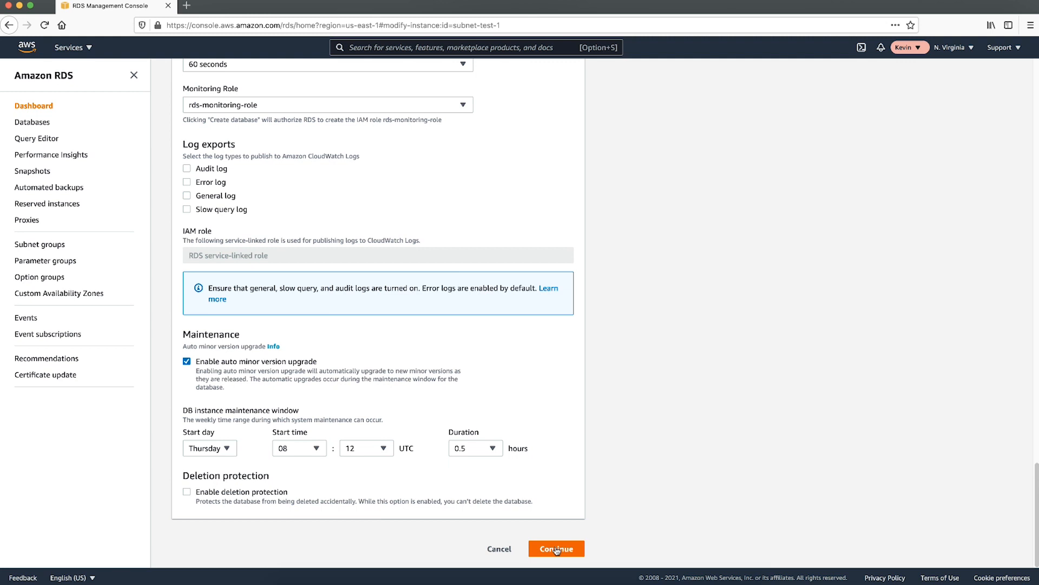
- Apply the Multi-AZ standby change immediately and confirm subnet-test-1 stays Available
{"action": "left_click", "coordinate": [556, 549]}
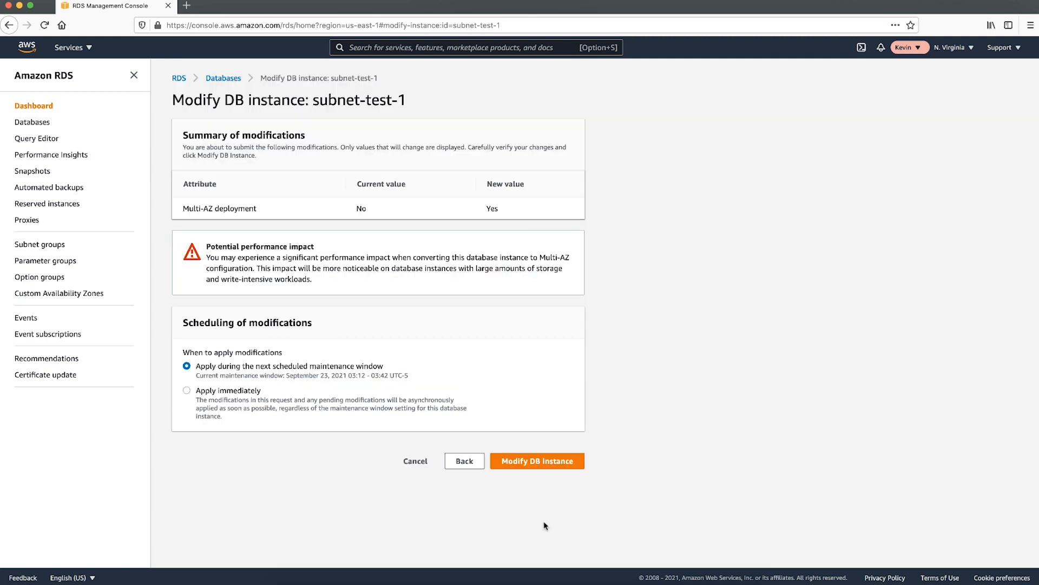
{"action": "mouse_move", "coordinate": [194, 398]}
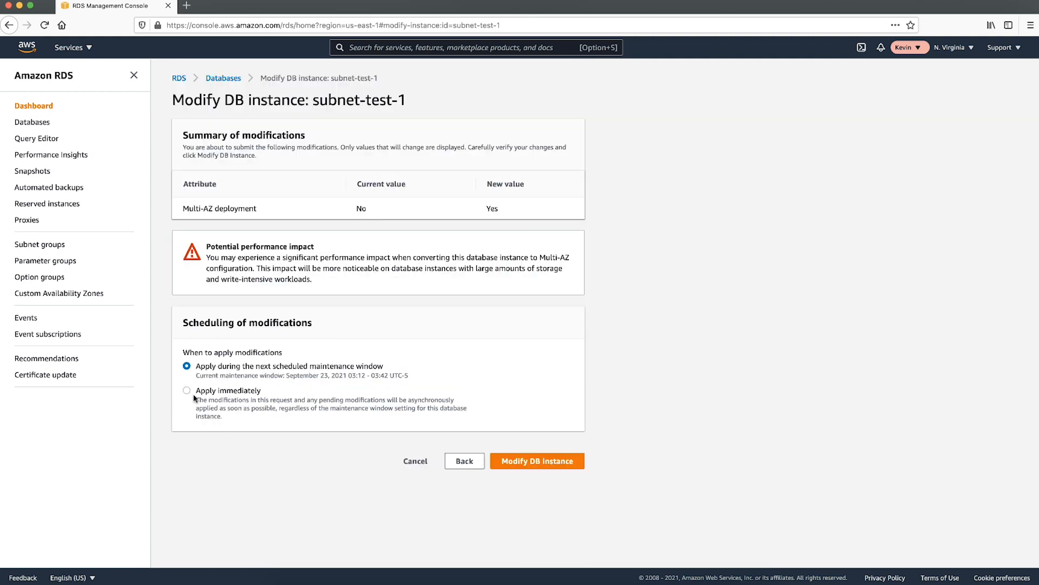
{"action": "left_click", "coordinate": [187, 390]}
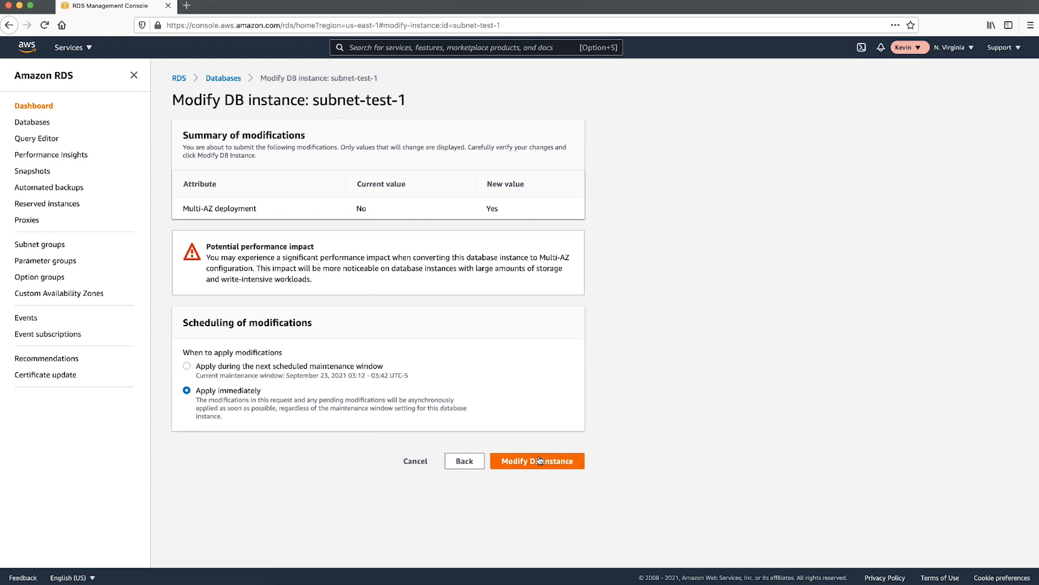
{"action": "left_click", "coordinate": [537, 461]}
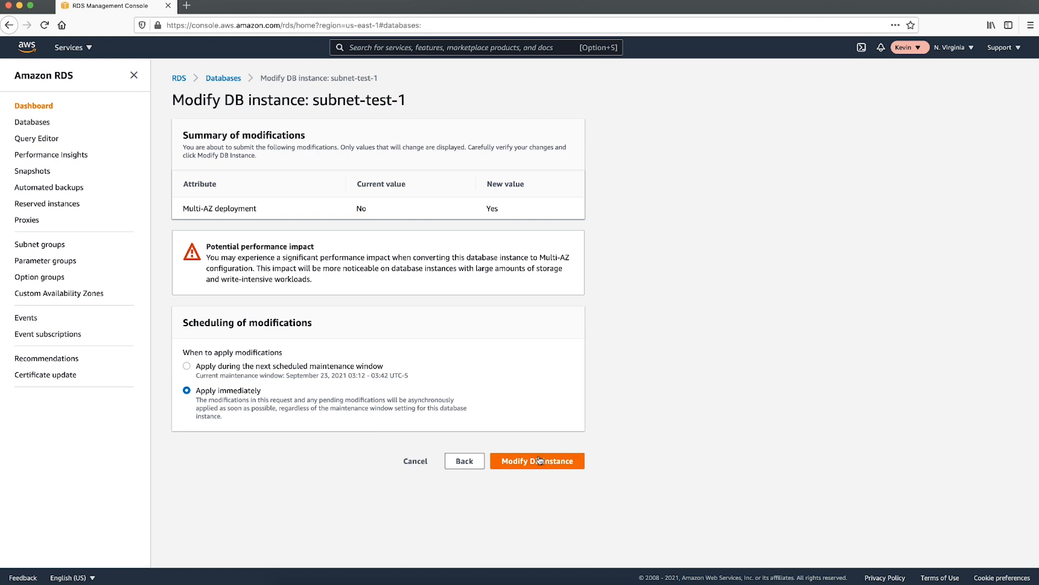
{"action": "left_click", "coordinate": [537, 460]}
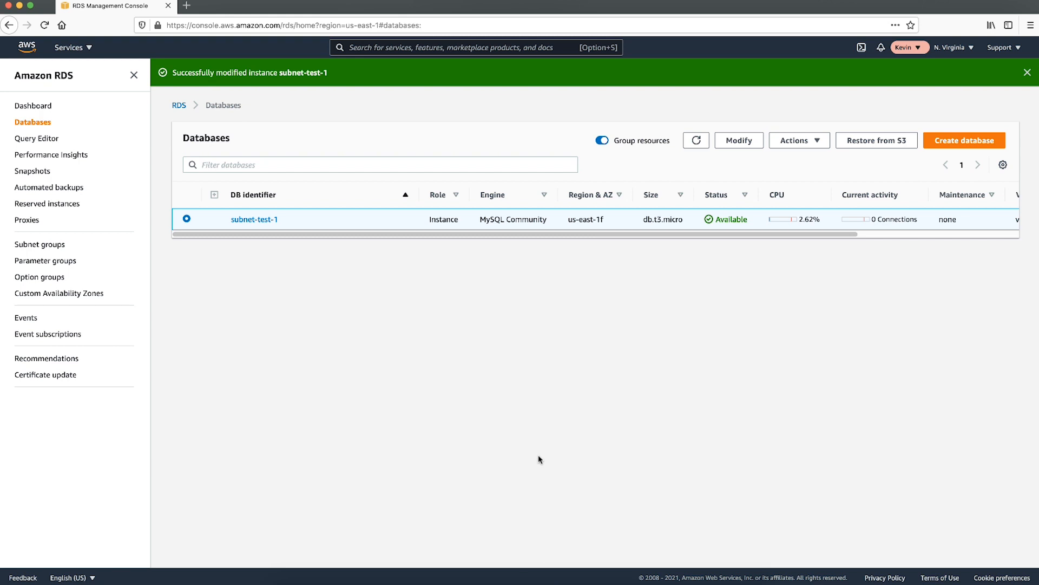
{"action": "left_click", "coordinate": [1026, 72]}
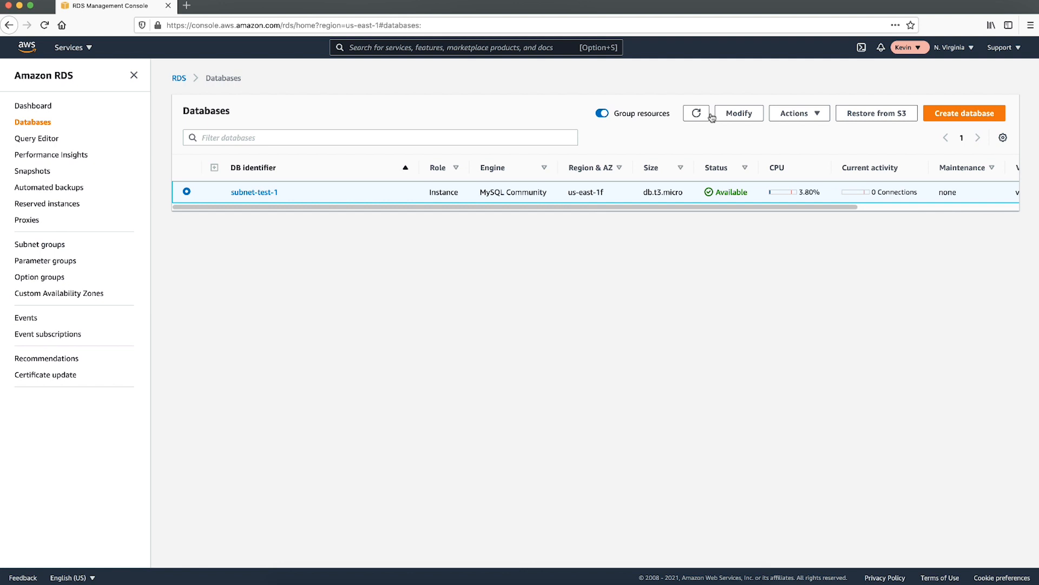
- Reboot subnet-test-1 with failover enabled
{"action": "left_click", "coordinate": [799, 113]}
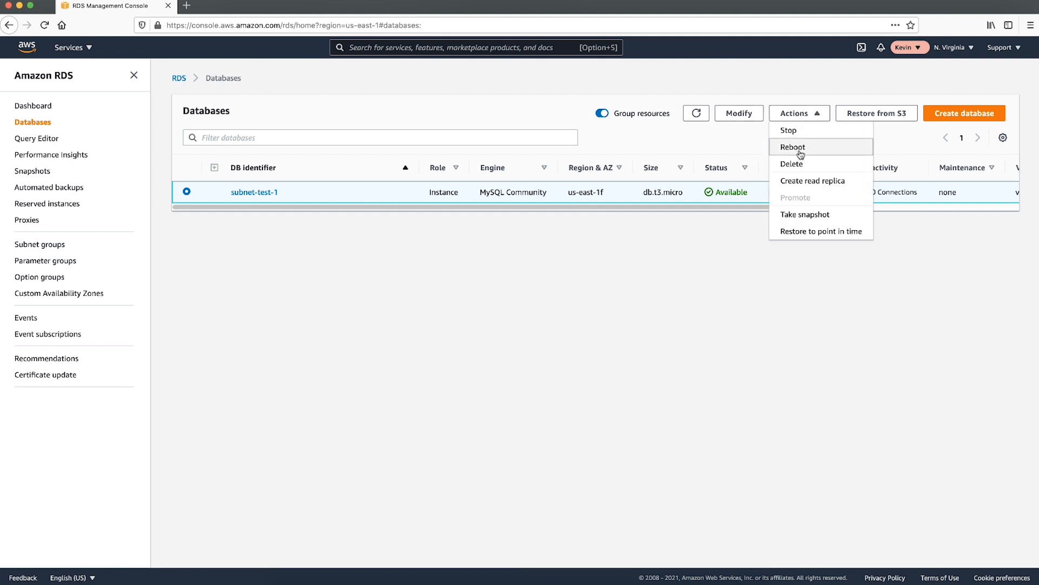
{"action": "left_click", "coordinate": [792, 146]}
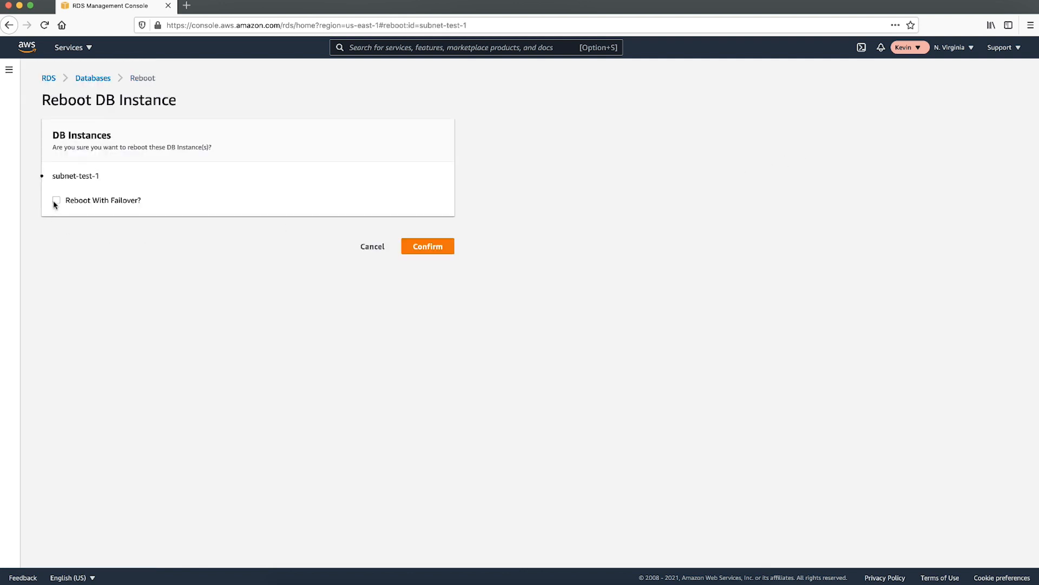
{"action": "left_click", "coordinate": [56, 200]}
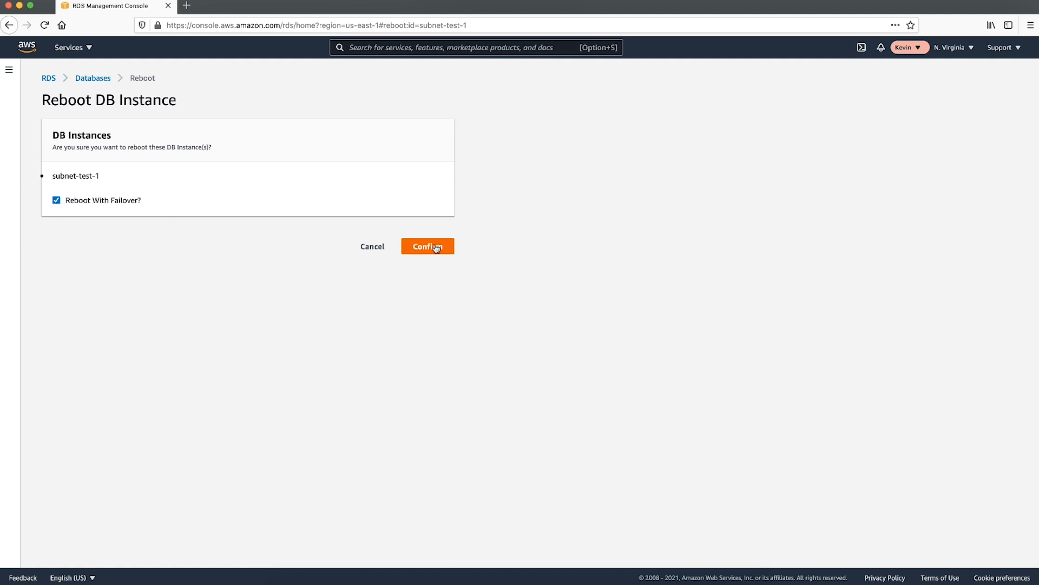
{"action": "left_click", "coordinate": [428, 246]}
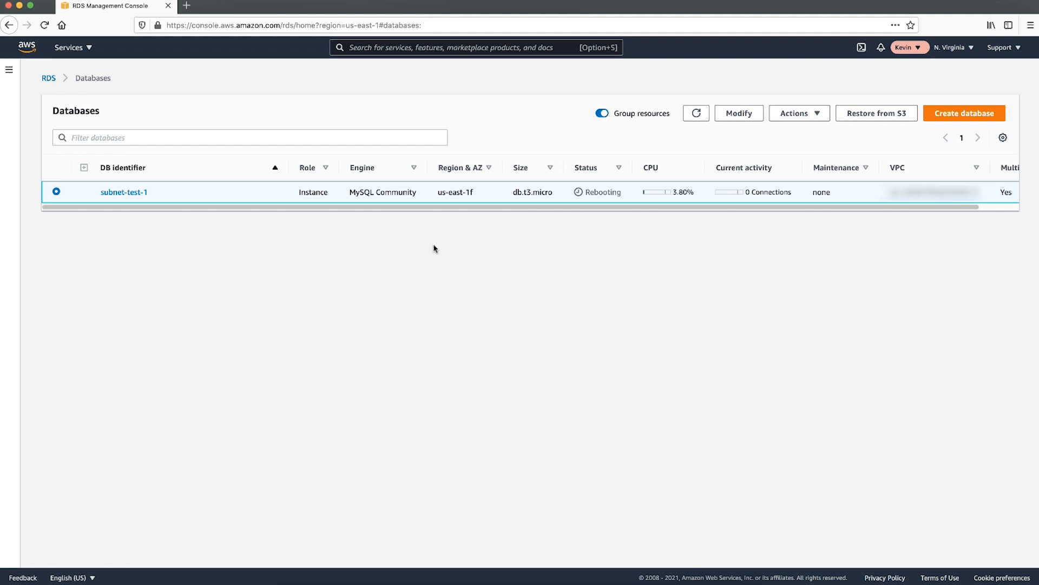
- Refresh to see subnet-test-1 in us-east-1a, then submit turning off Multi-AZ
{"action": "left_click", "coordinate": [697, 112]}
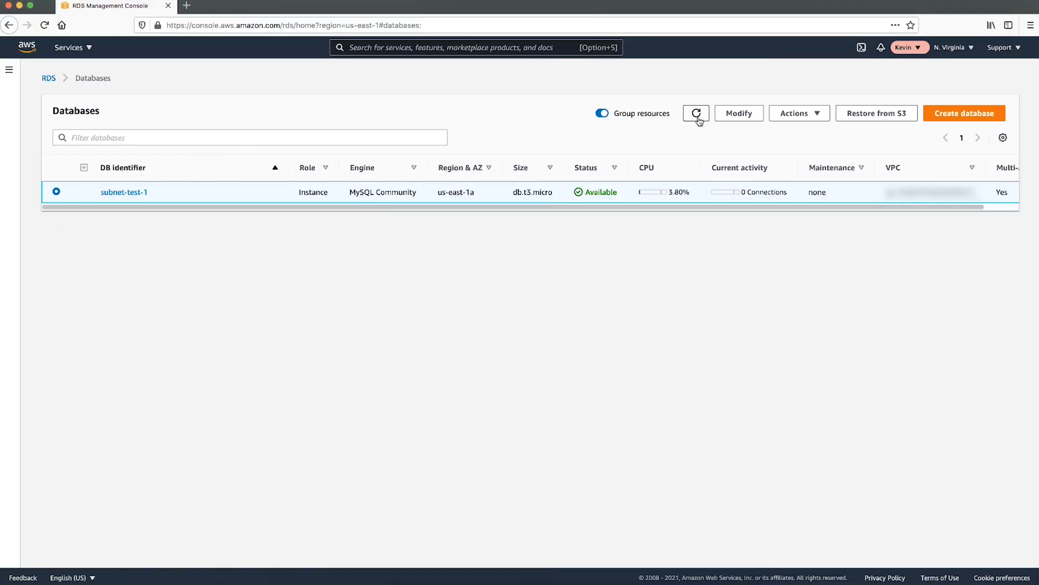
{"action": "left_click", "coordinate": [738, 112]}
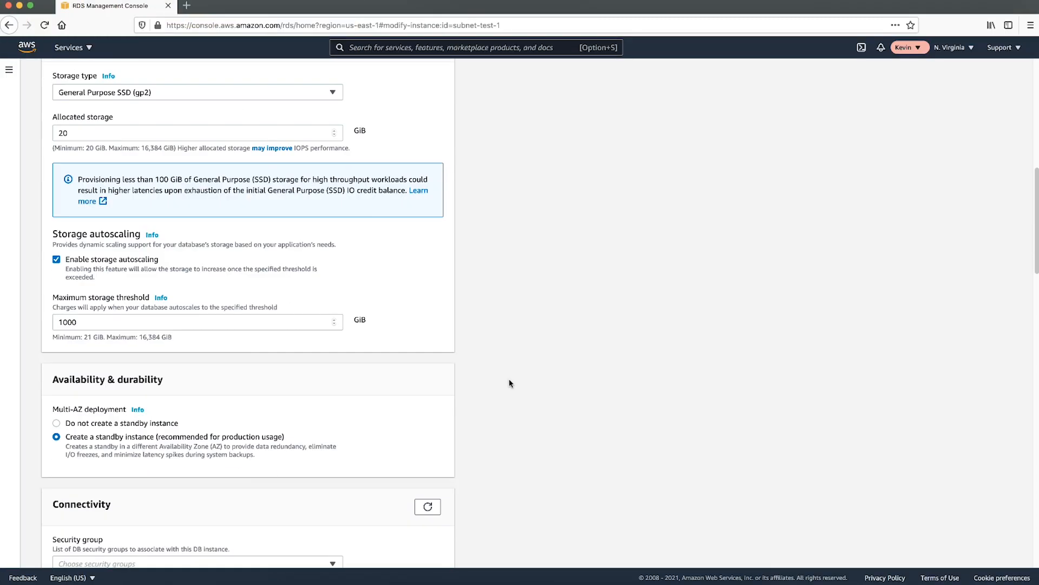
{"action": "scroll", "scroll_direction": "down", "scroll_amount": 3}
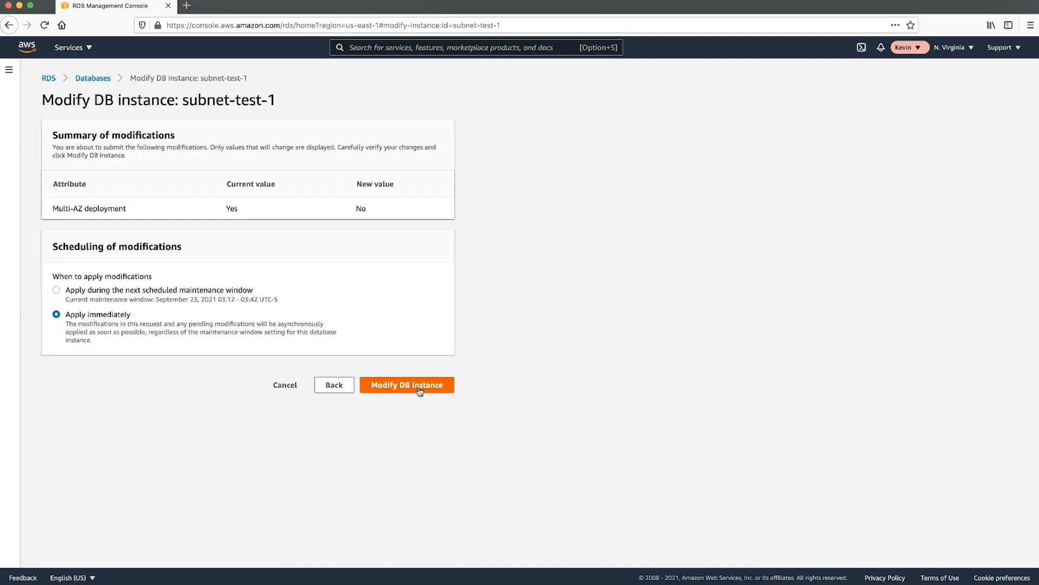
{"action": "left_click", "coordinate": [407, 384]}
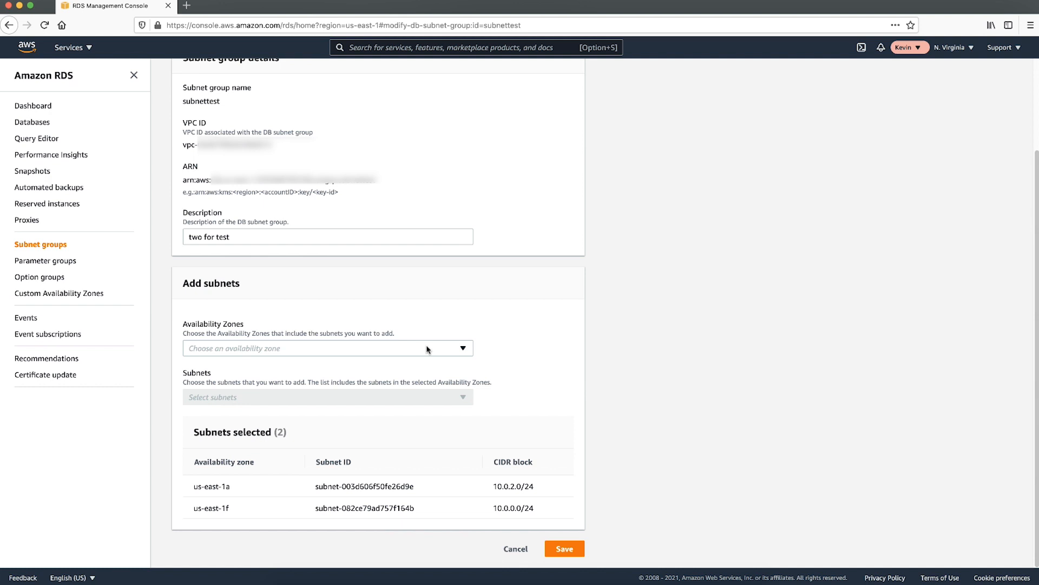
- Remove us-east-1f from the subnettest availability zones, leaving us-east-1a and us-east-1b, and save
{"action": "left_click", "coordinate": [203, 457]}
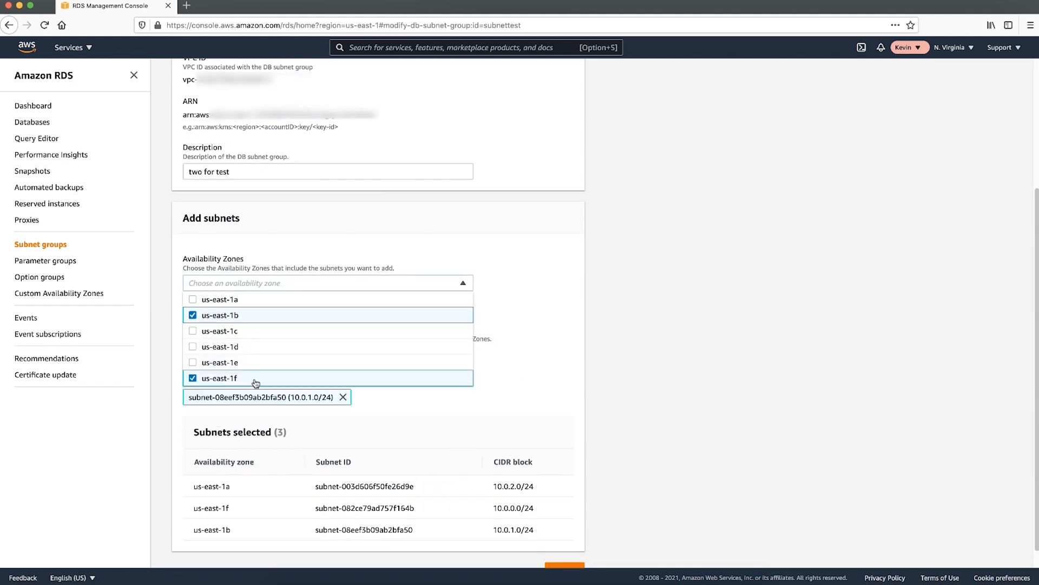
{"action": "left_click", "coordinate": [219, 378]}
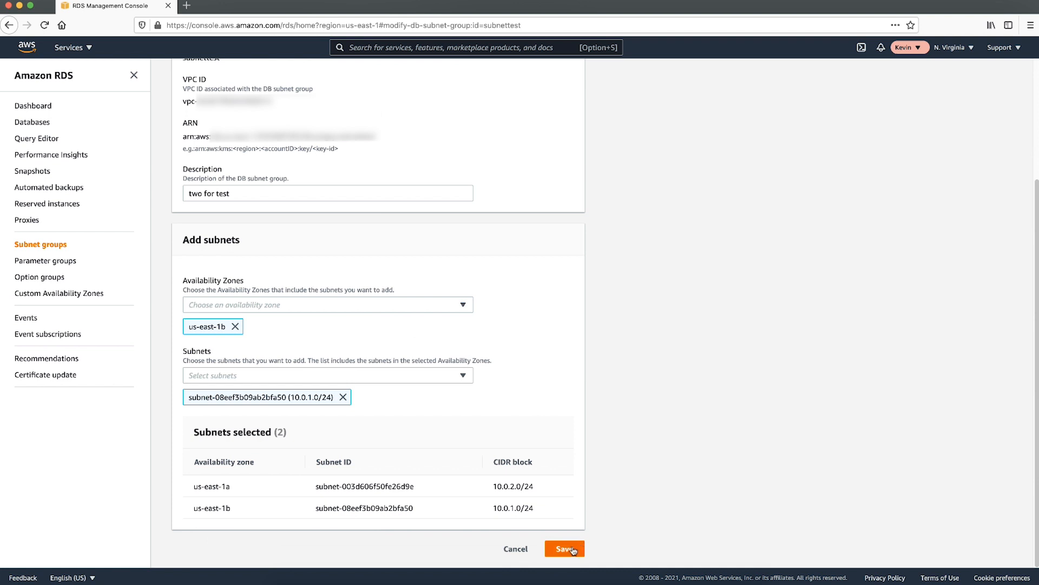
{"action": "left_click", "coordinate": [564, 548]}
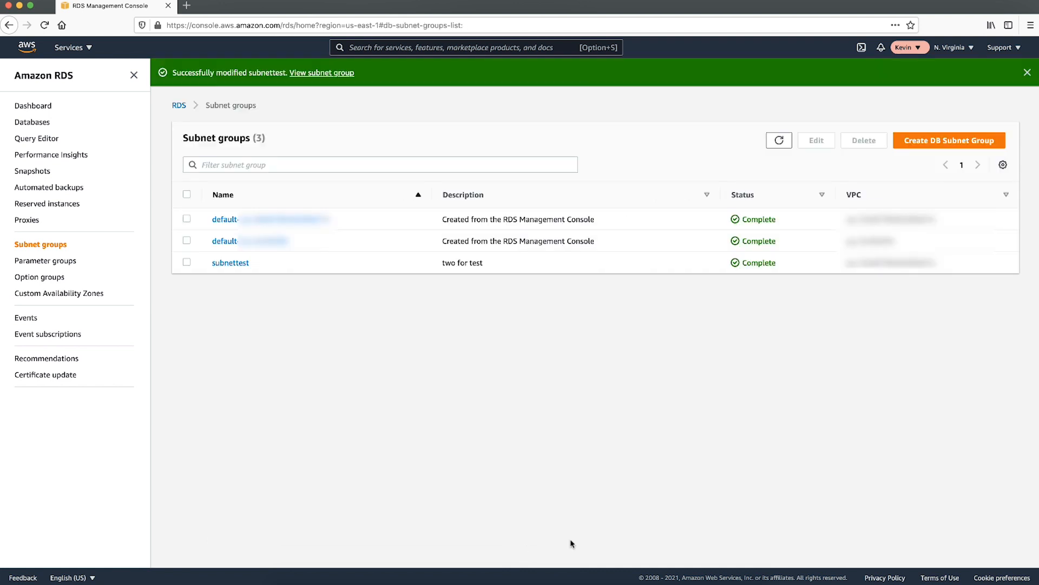